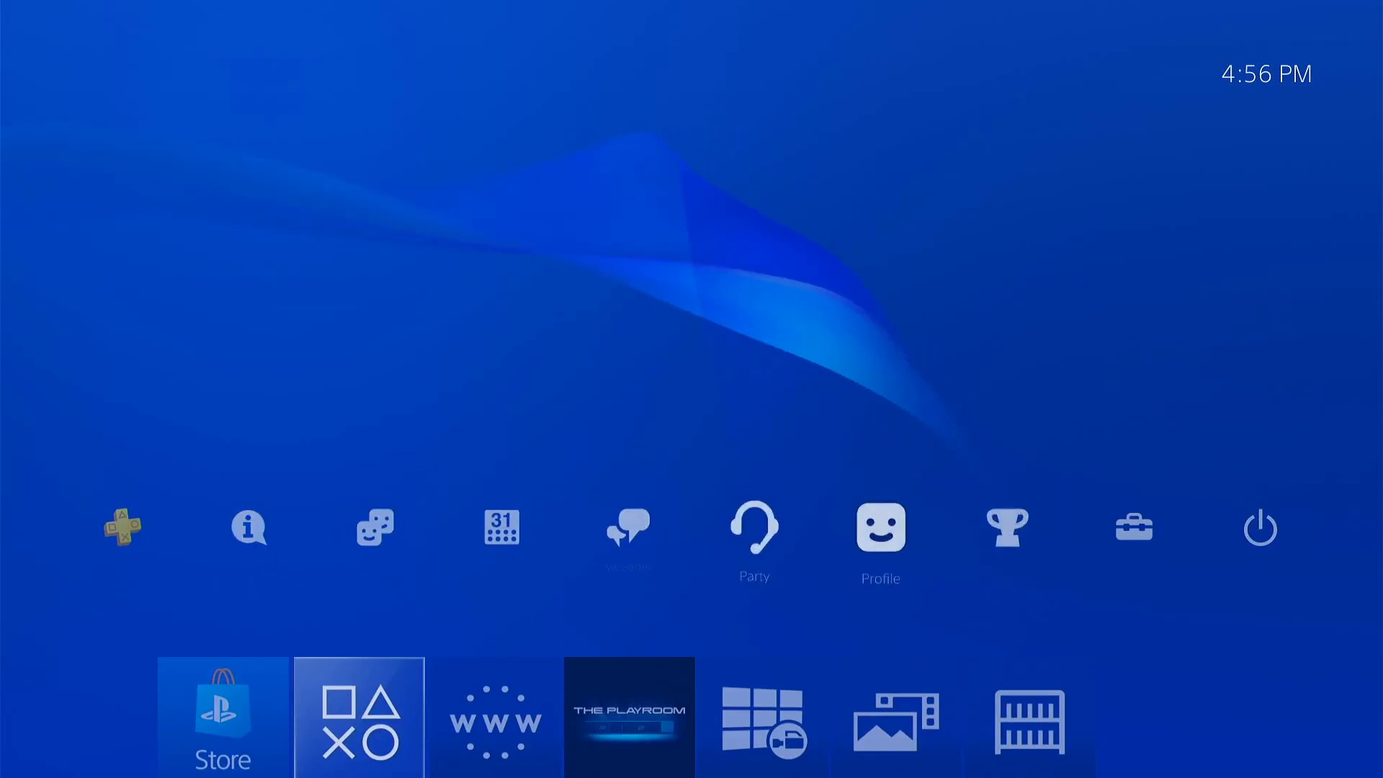
# Step: Browse the system settings list from the home screen
pyautogui.click(1133, 528)
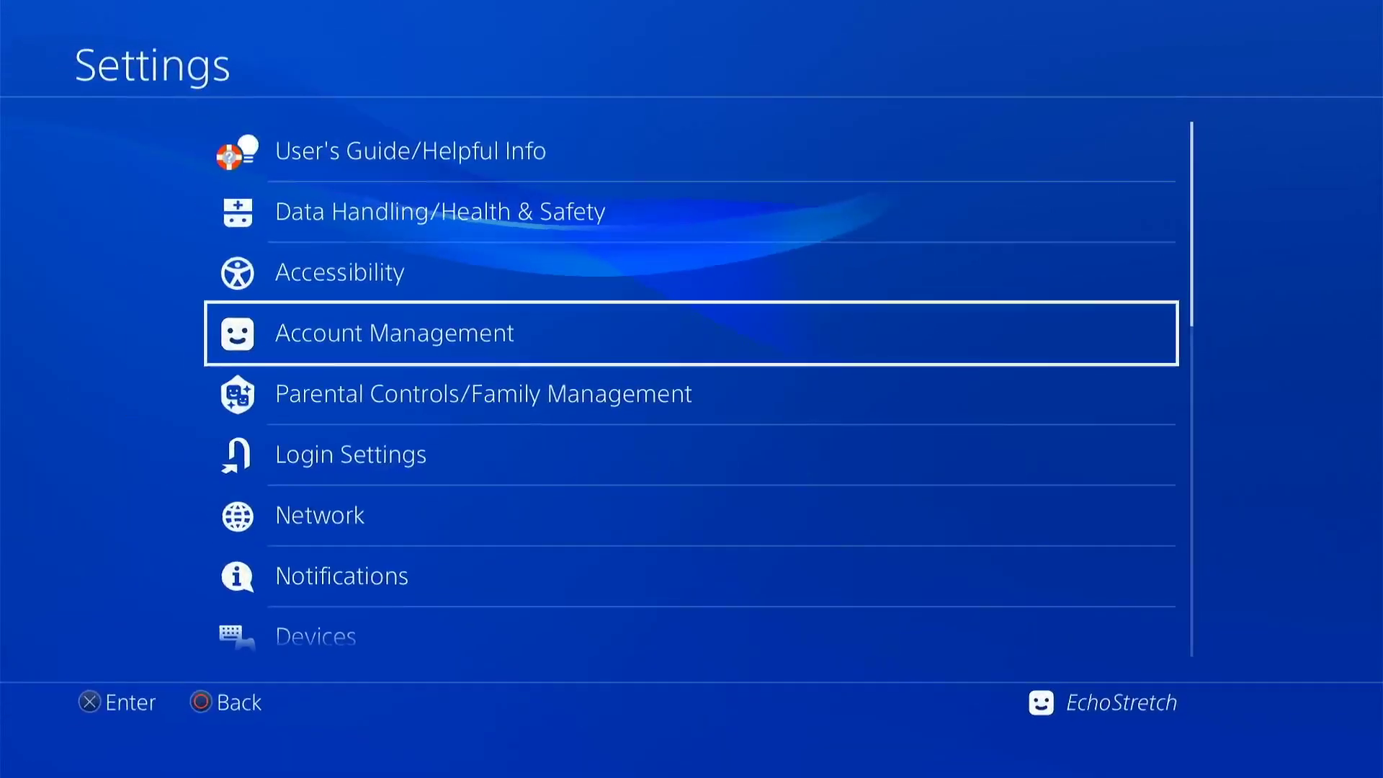
pyautogui.press('Up')
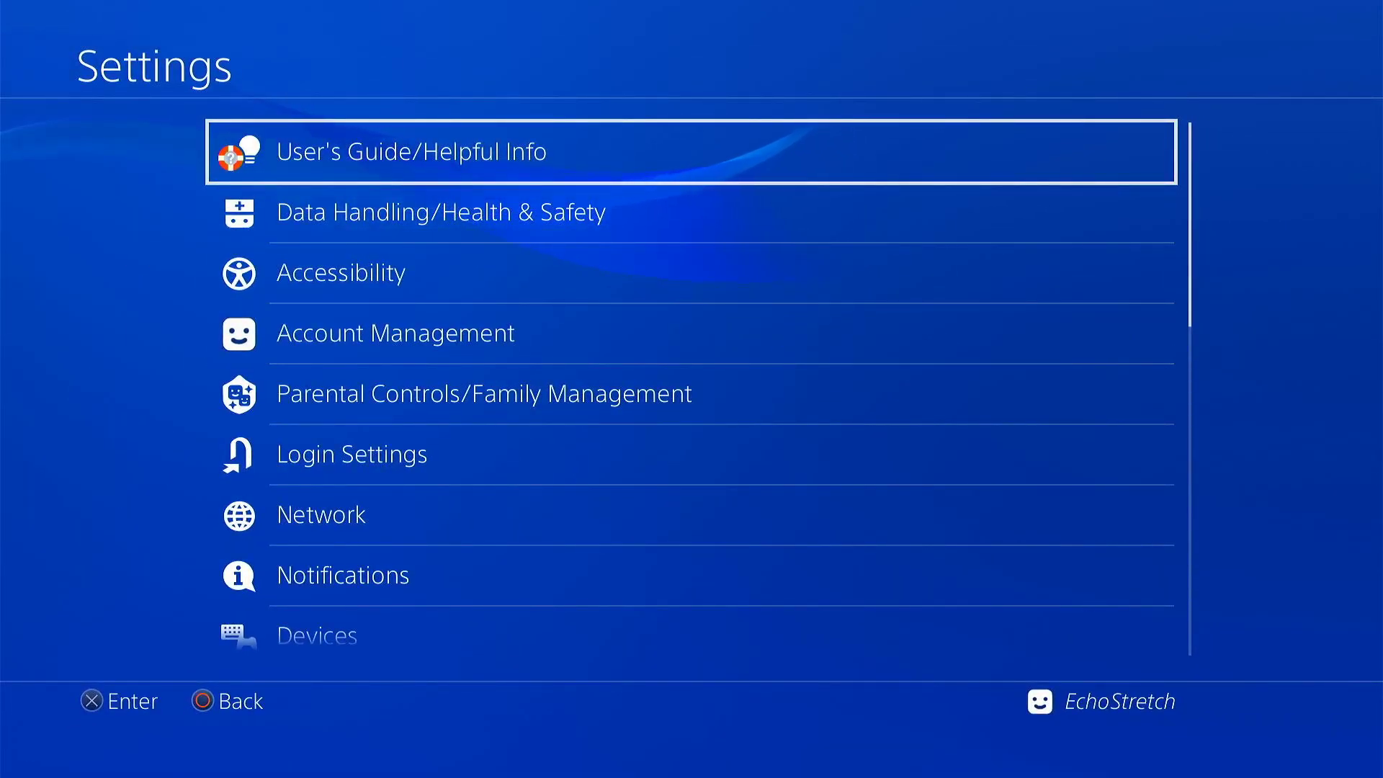
pyautogui.scroll(-3)
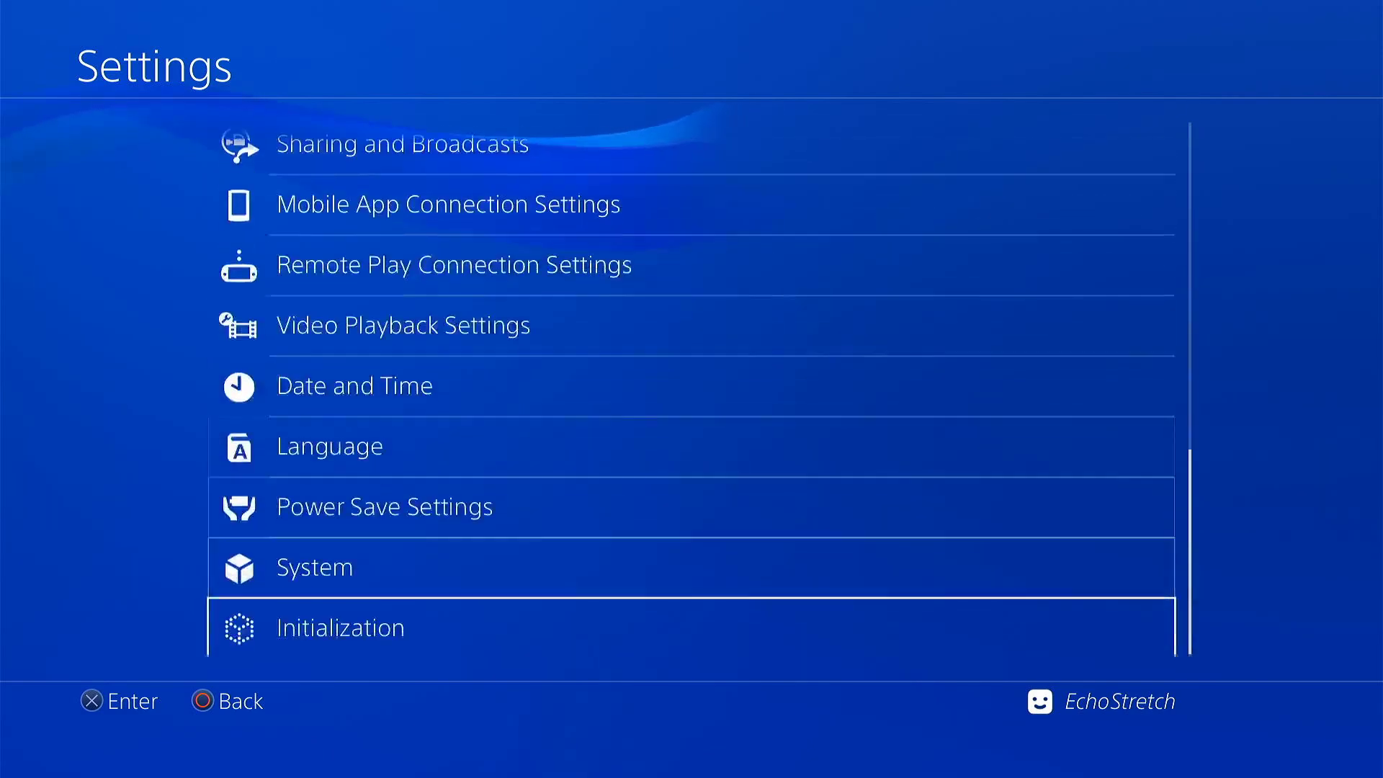
pyautogui.scroll(3)
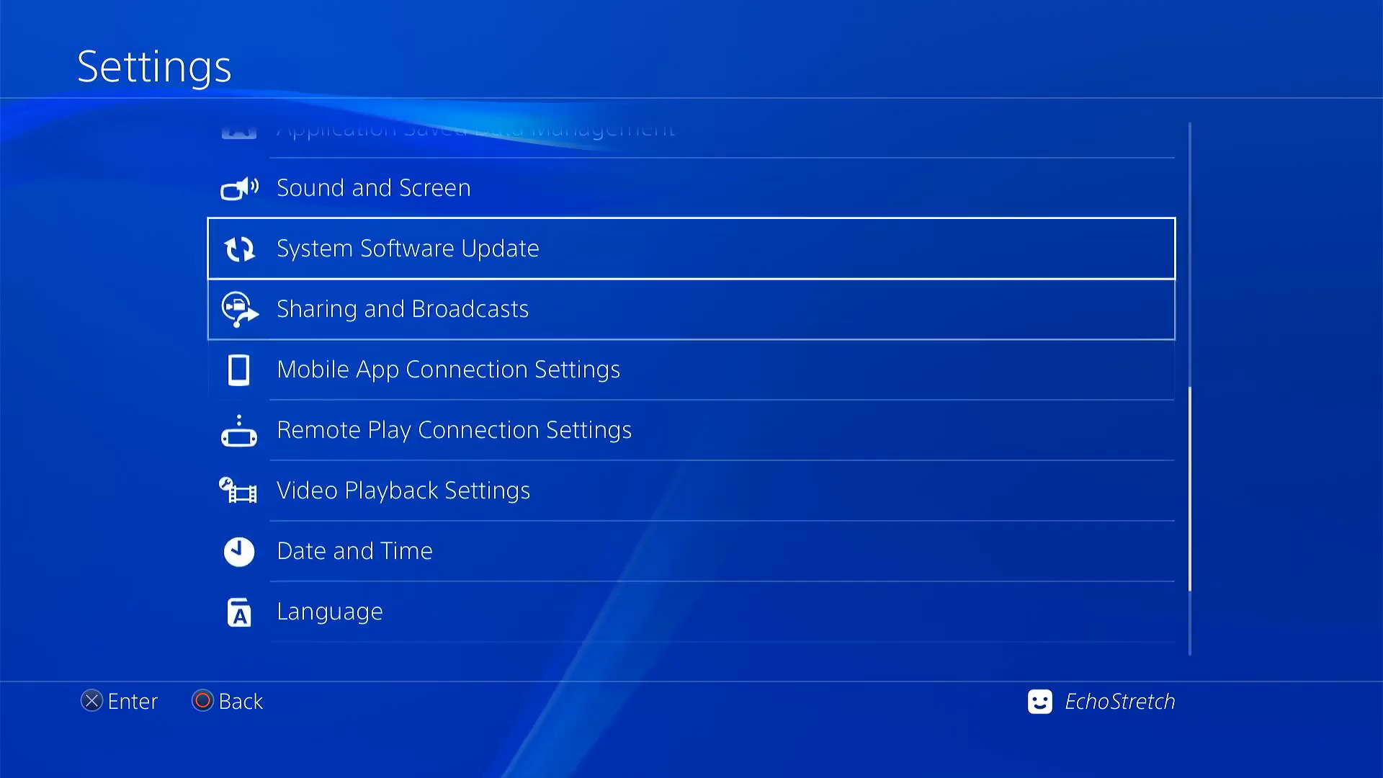
pyautogui.scroll(3)
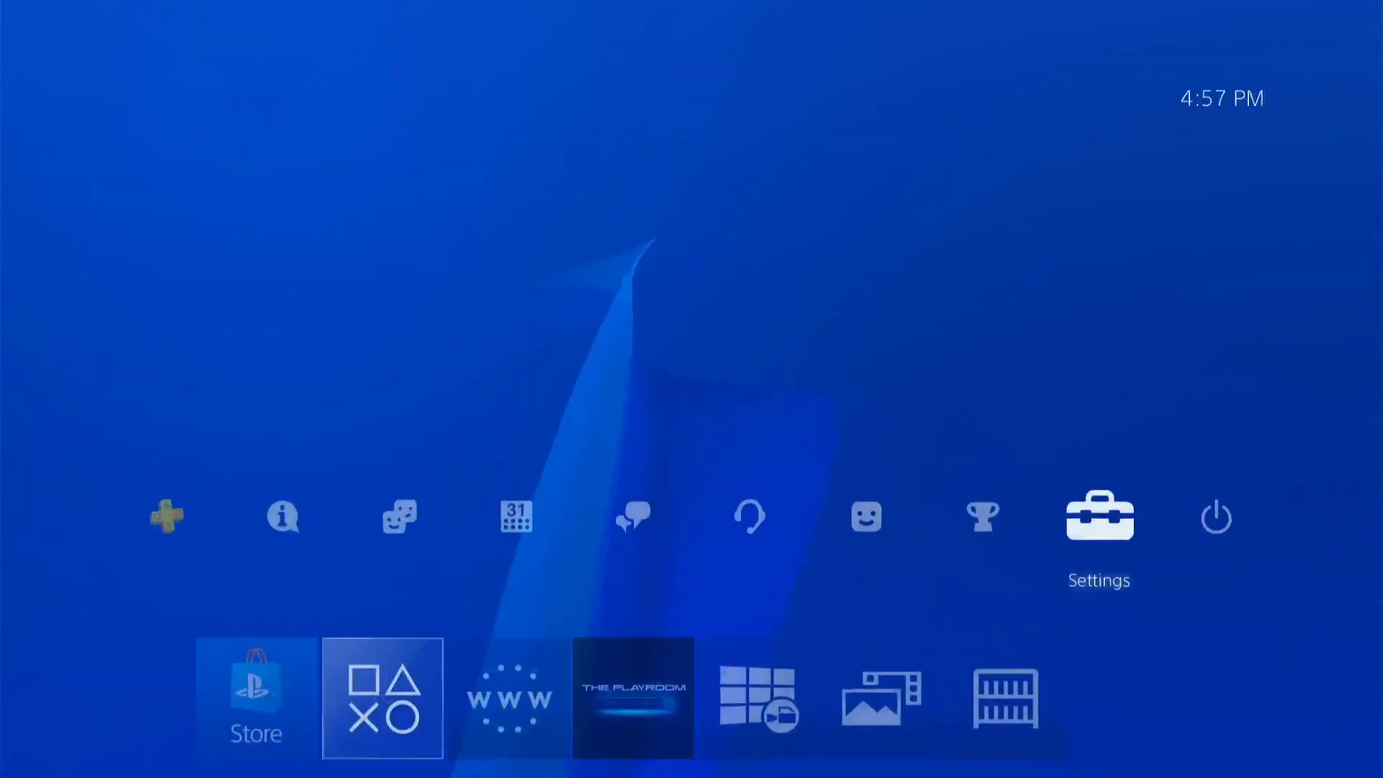
# Step: Launch the Internet Browser and view its options menu with Bookmarks
pyautogui.click(510, 698)
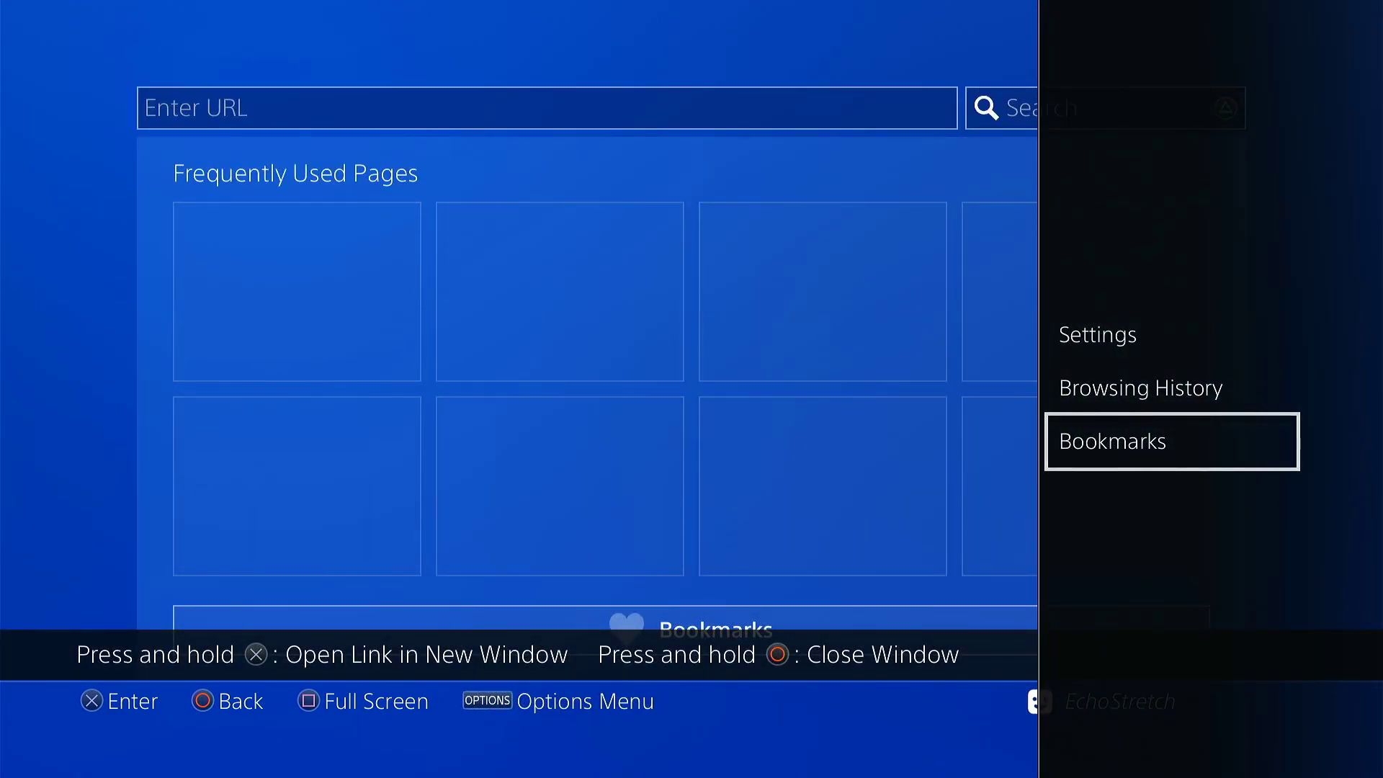
pyautogui.click(1140, 387)
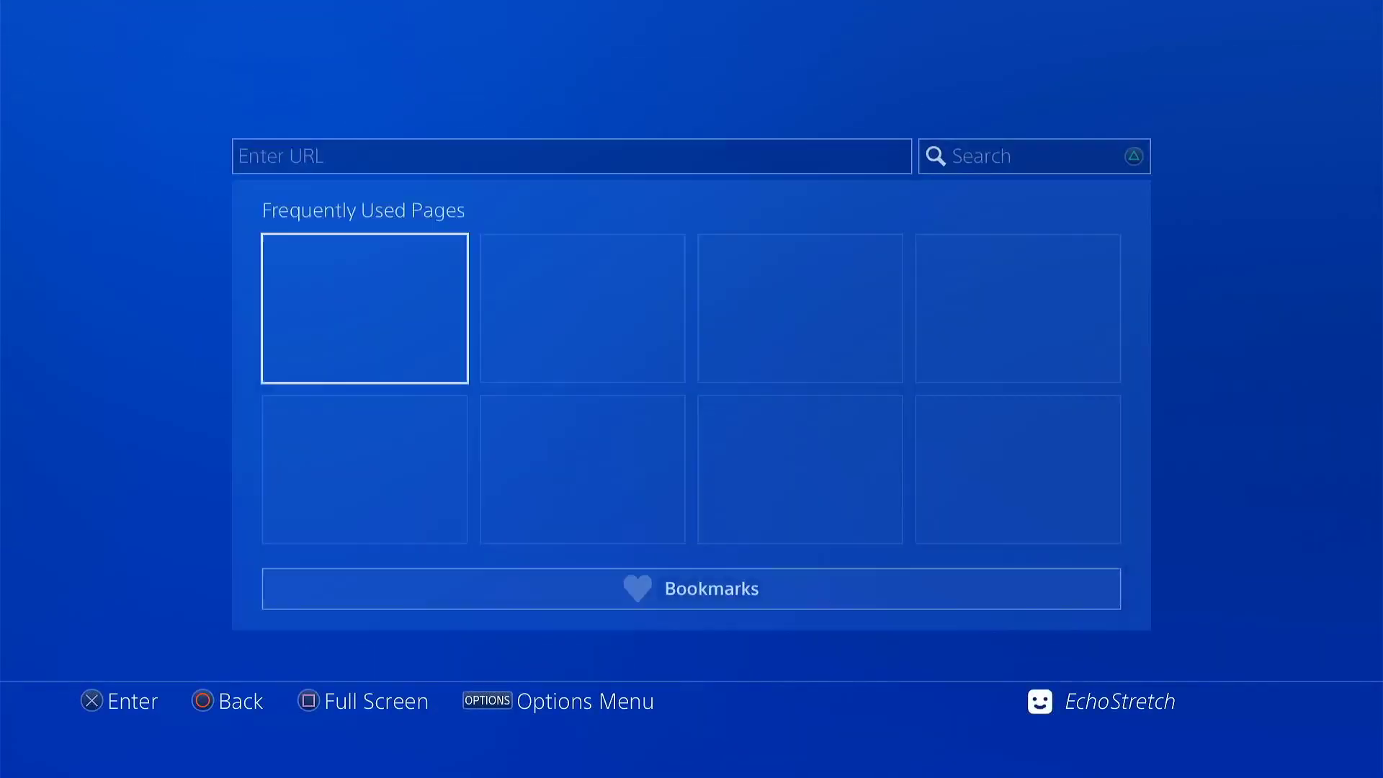
# Step: Load the bookmarked kmeps4.site Kameleon host main menu, detecting firmware 9.00
pyautogui.click(690, 588)
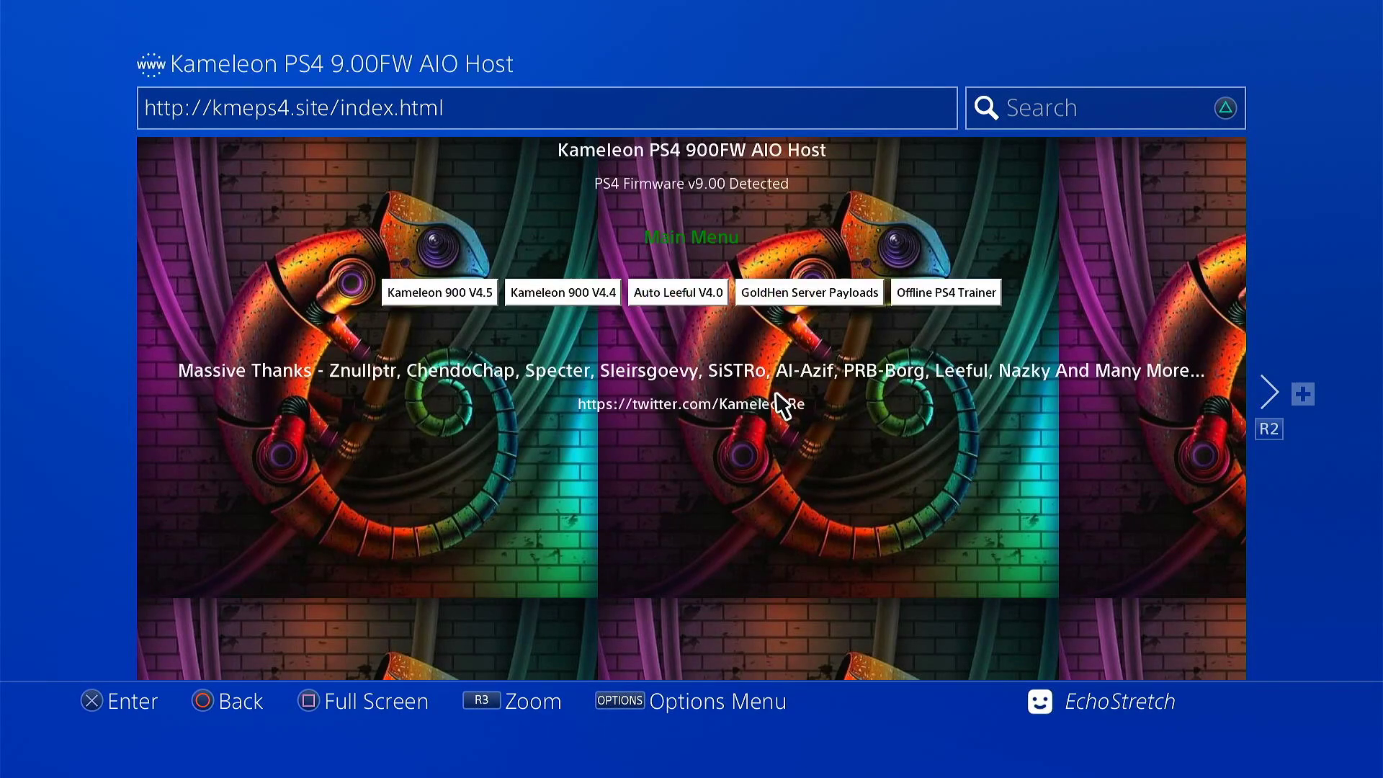
pyautogui.moveTo(473, 358)
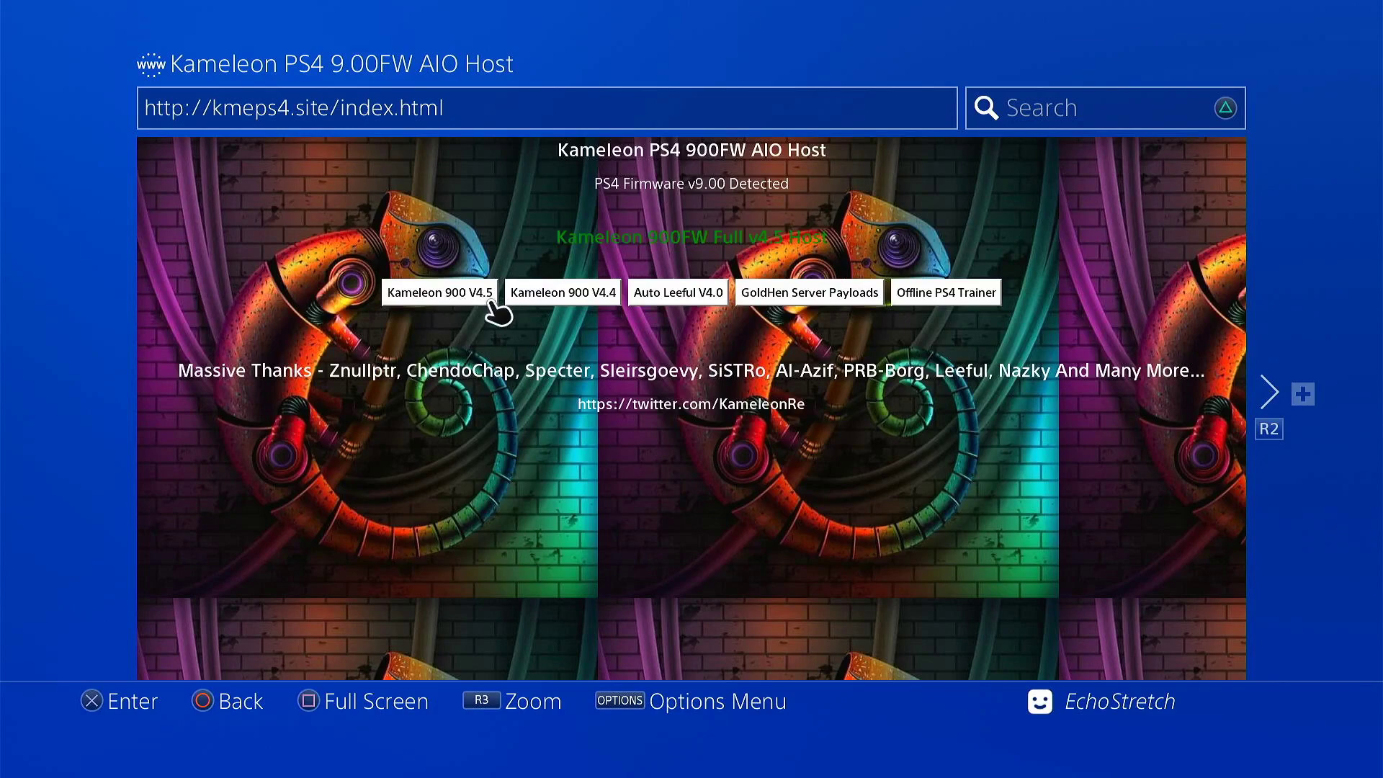
pyautogui.moveTo(478, 320)
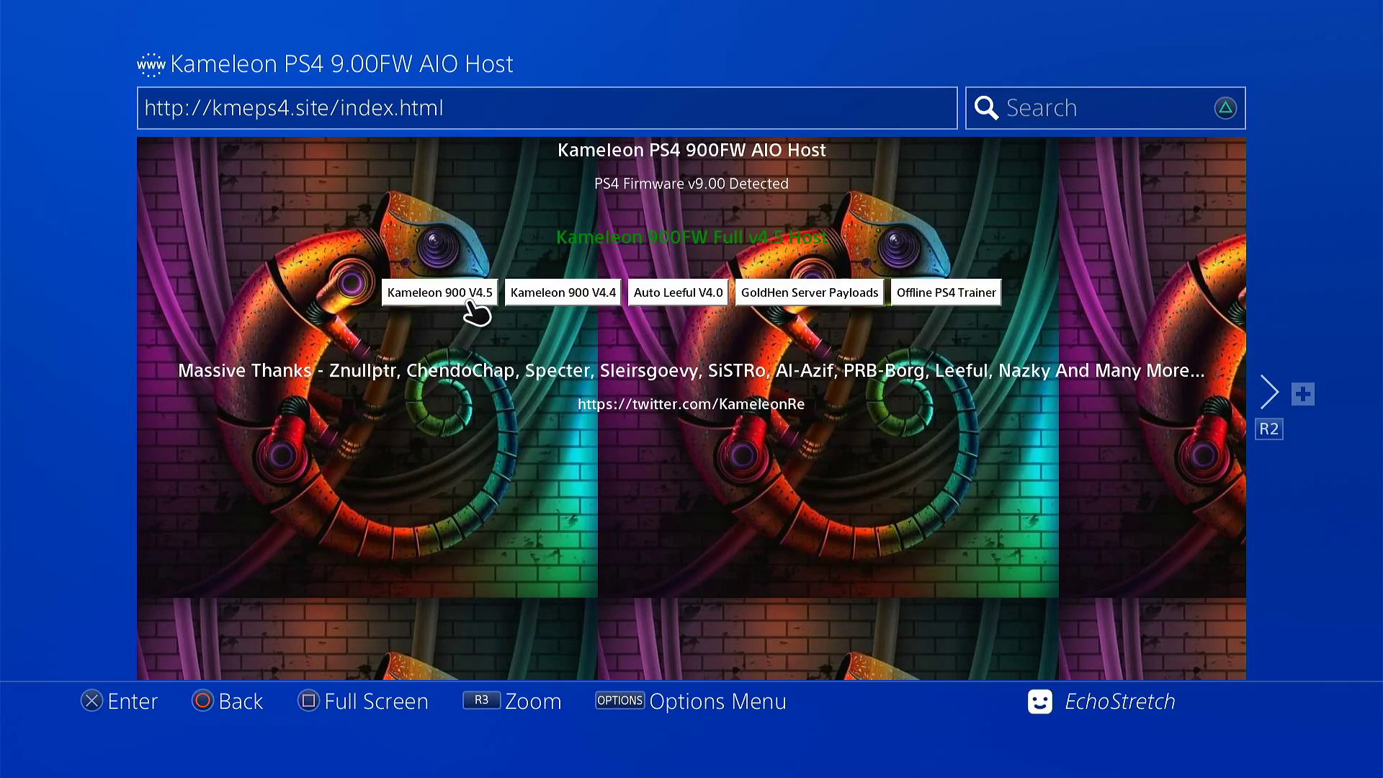
# Step: Load the Kameleon 900 V4.5 jailbreak page with bin loaders, Mira/GoldHen and payloads
pyautogui.click(438, 293)
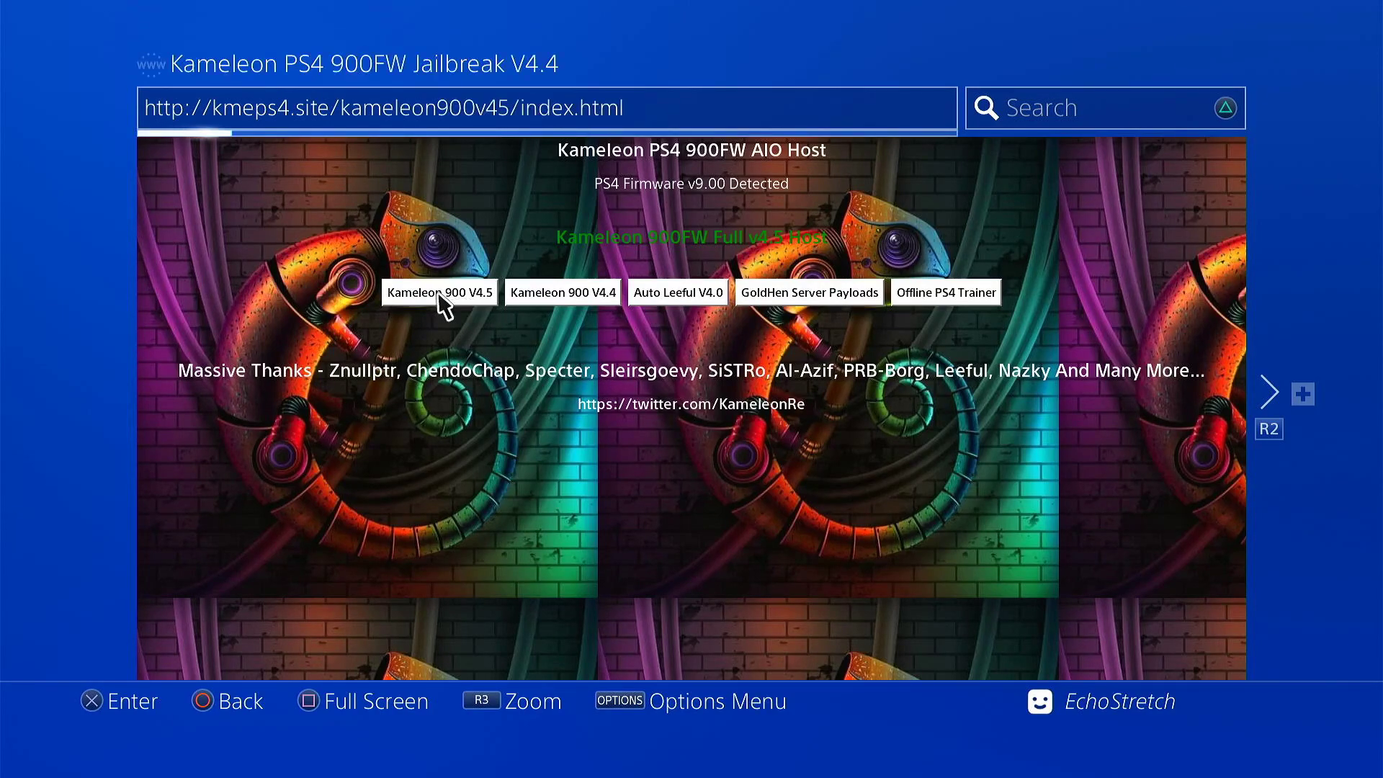
pyautogui.click(438, 292)
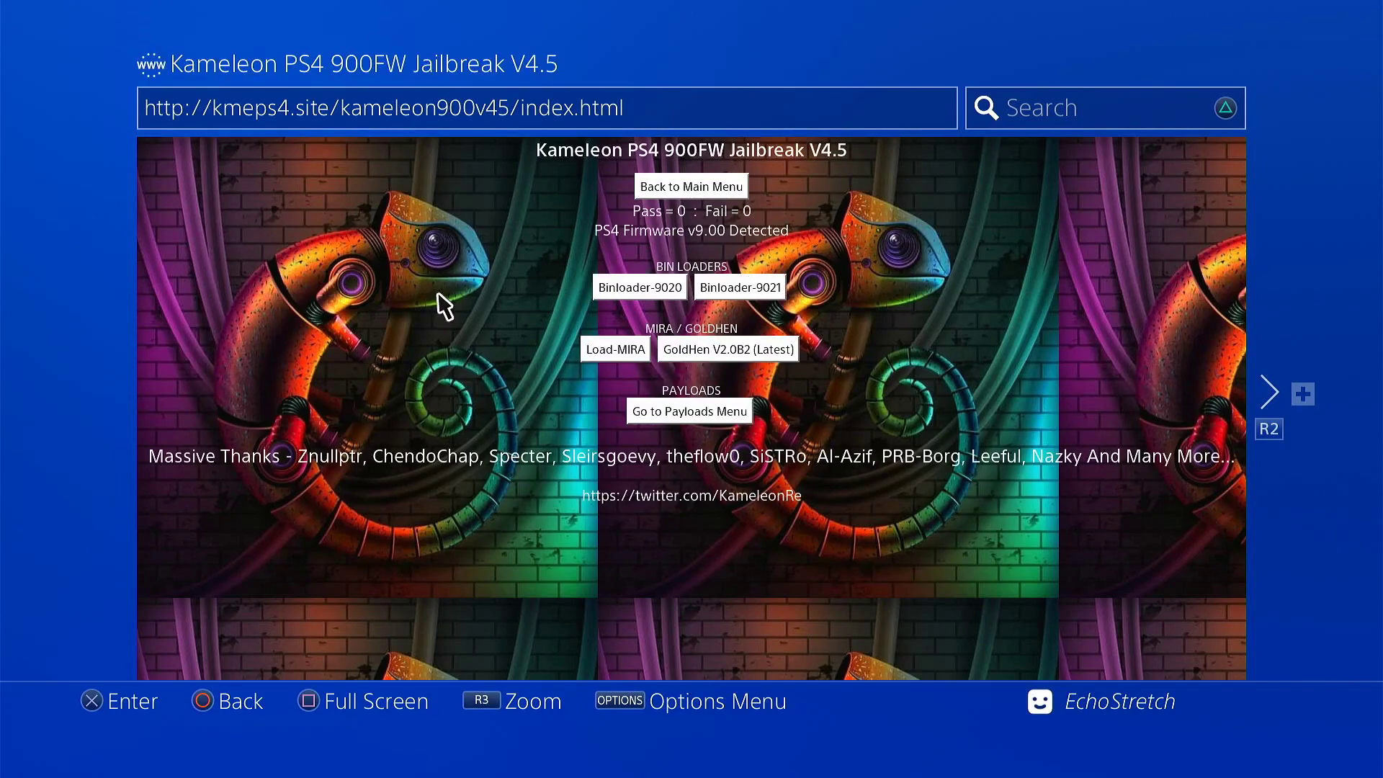
pyautogui.moveTo(342, 291)
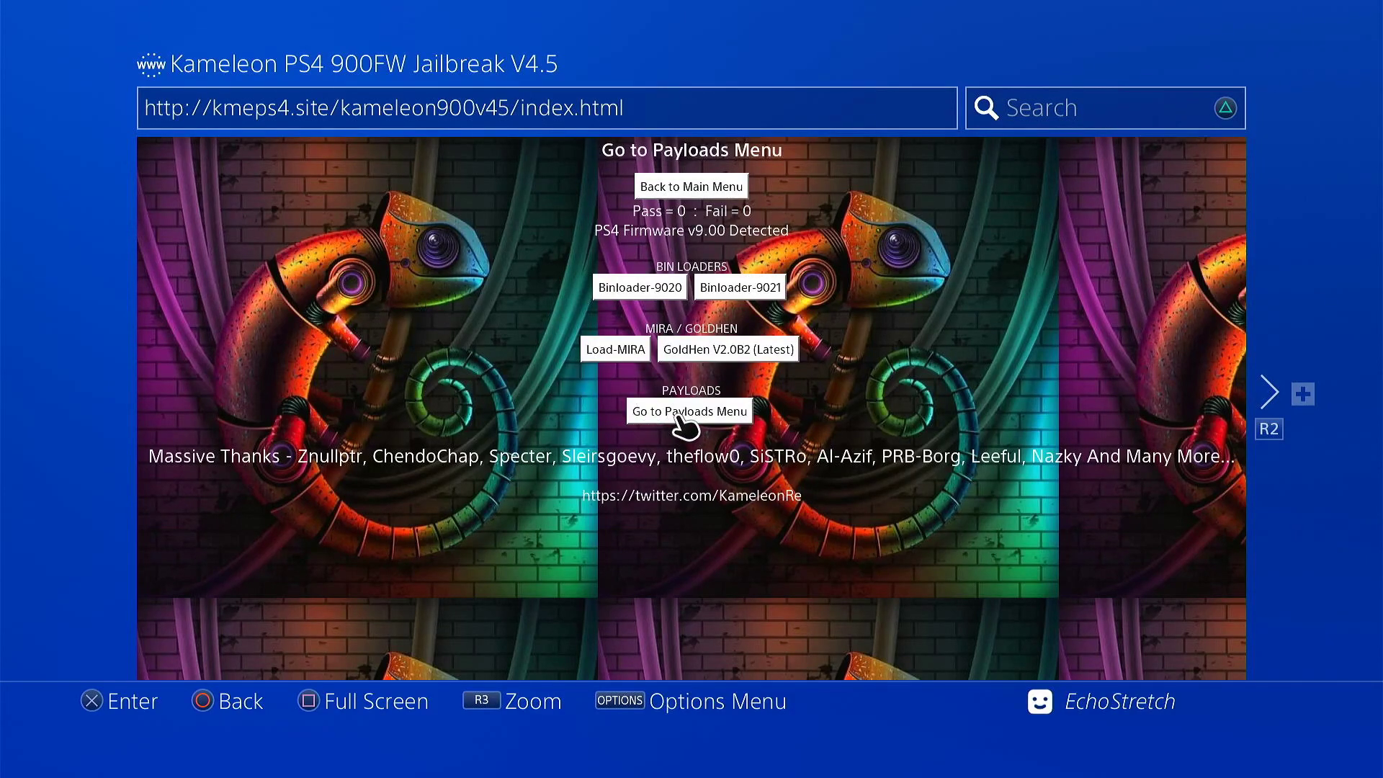
pyautogui.moveTo(686, 438)
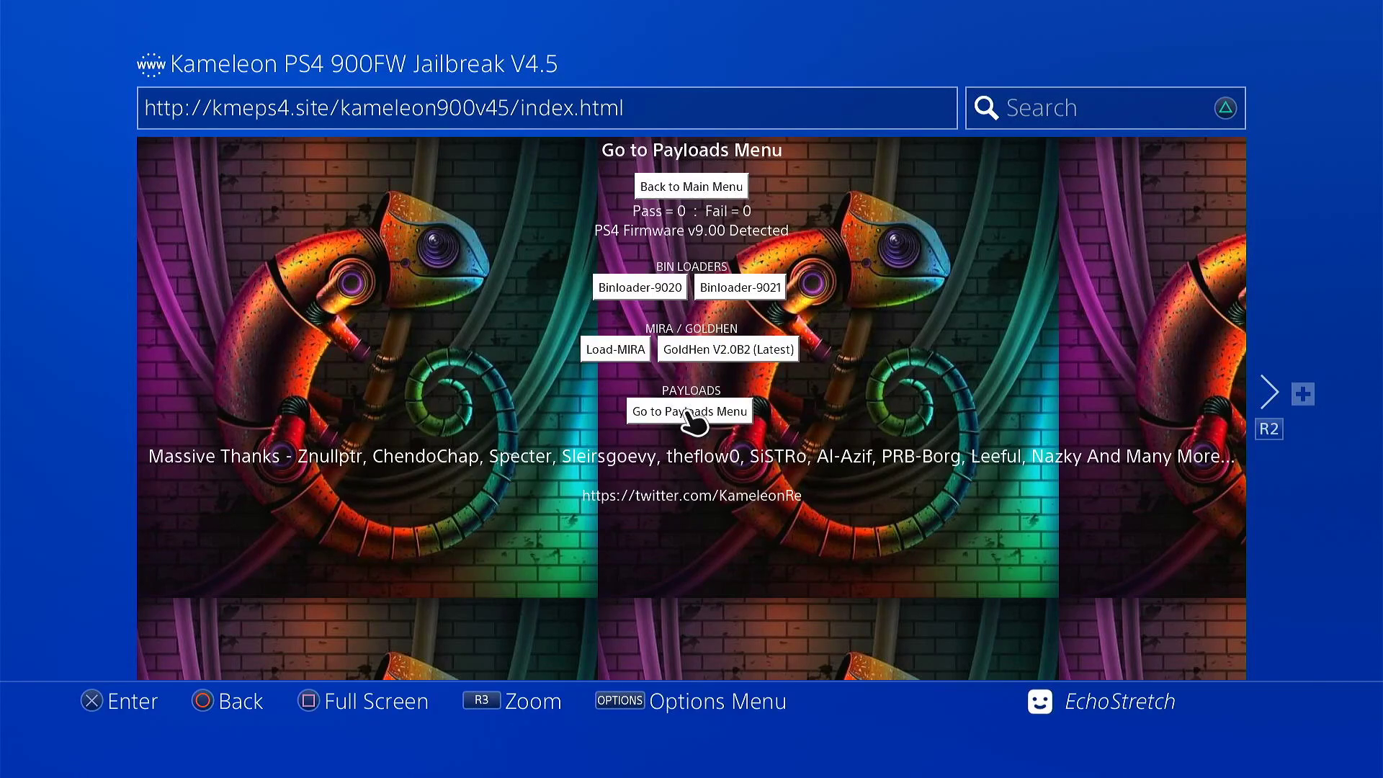
pyautogui.moveTo(690, 186)
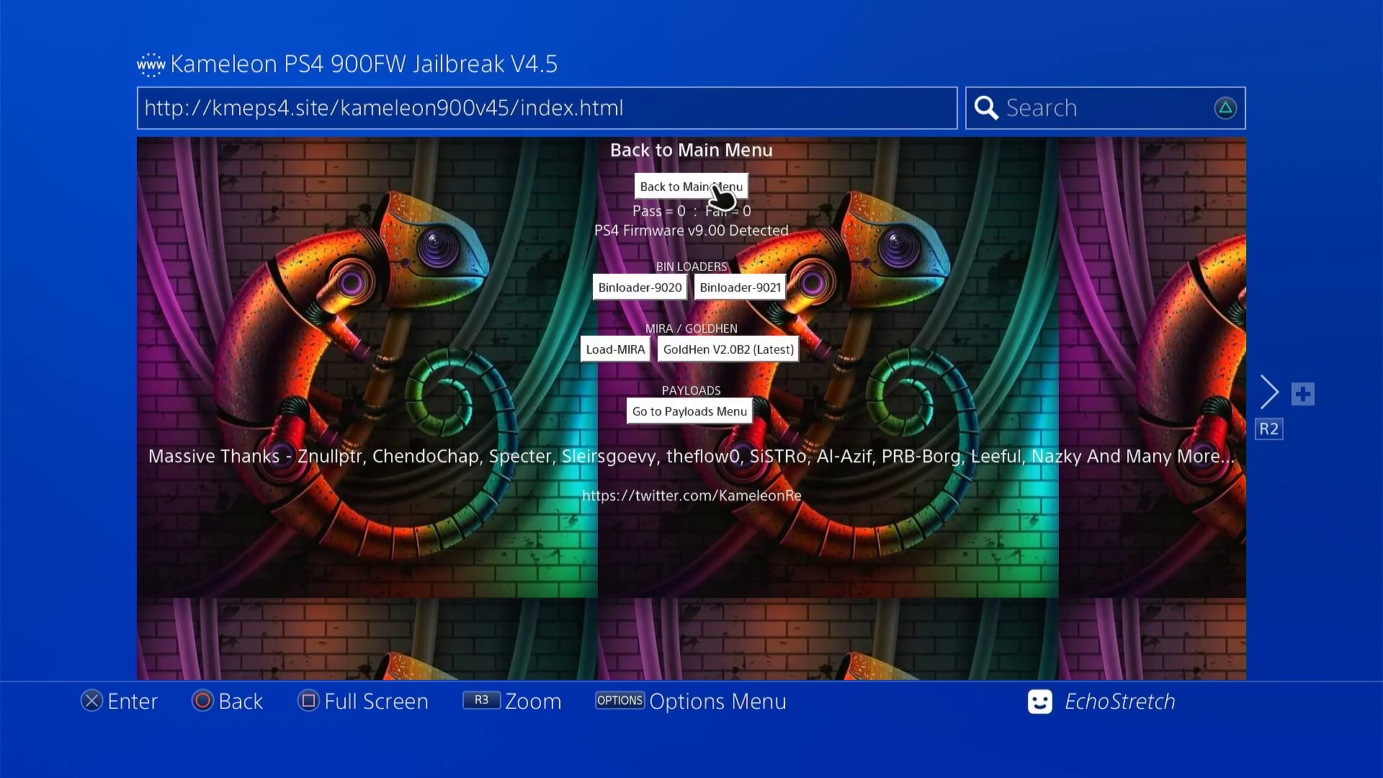
pyautogui.click(690, 186)
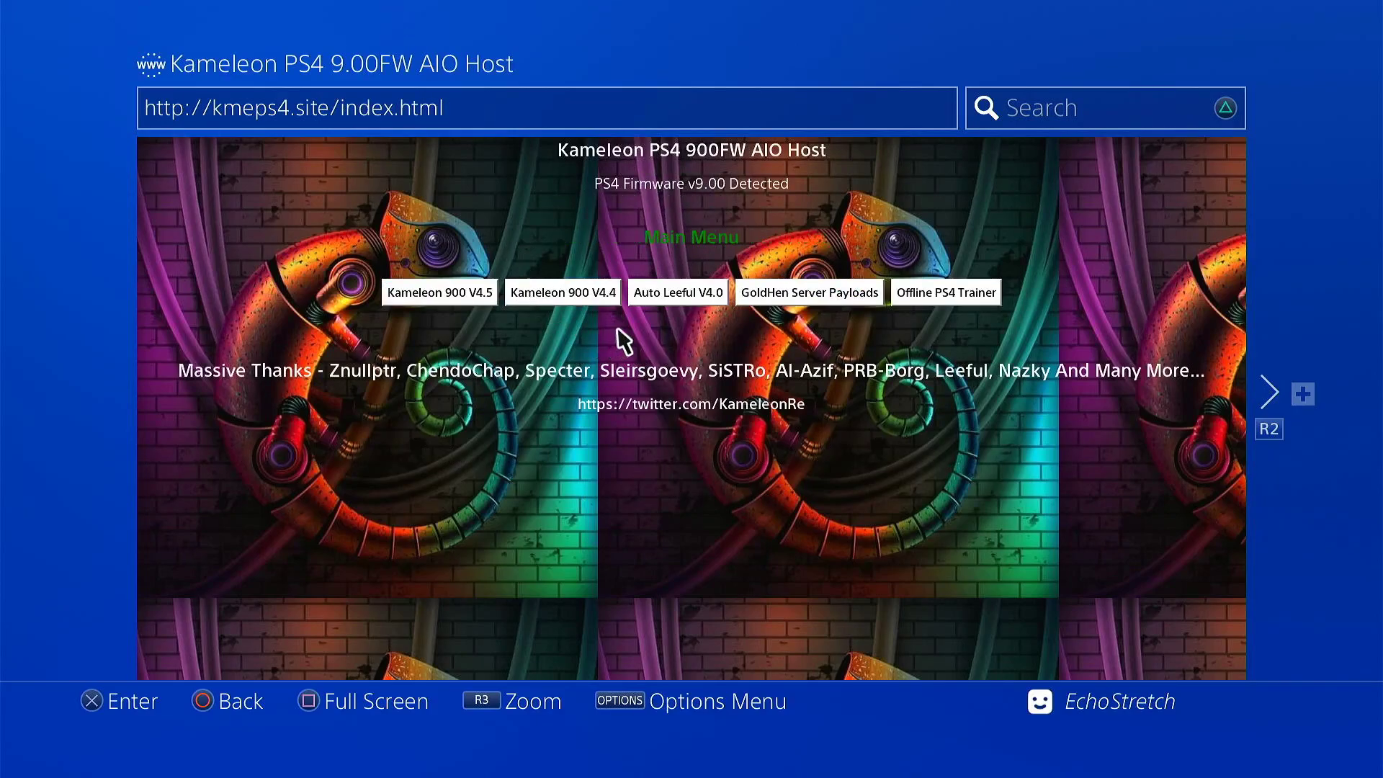
pyautogui.moveTo(808, 293)
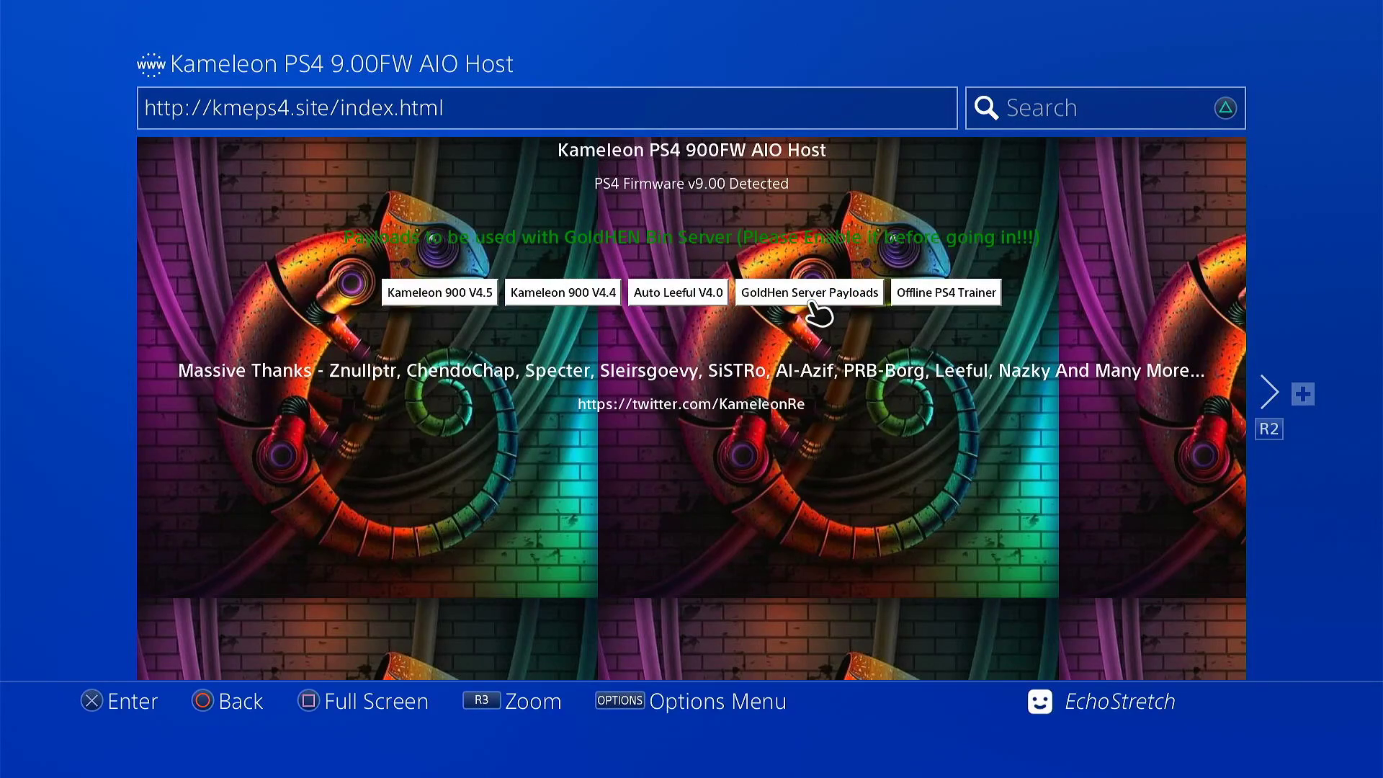
pyautogui.moveTo(701, 340)
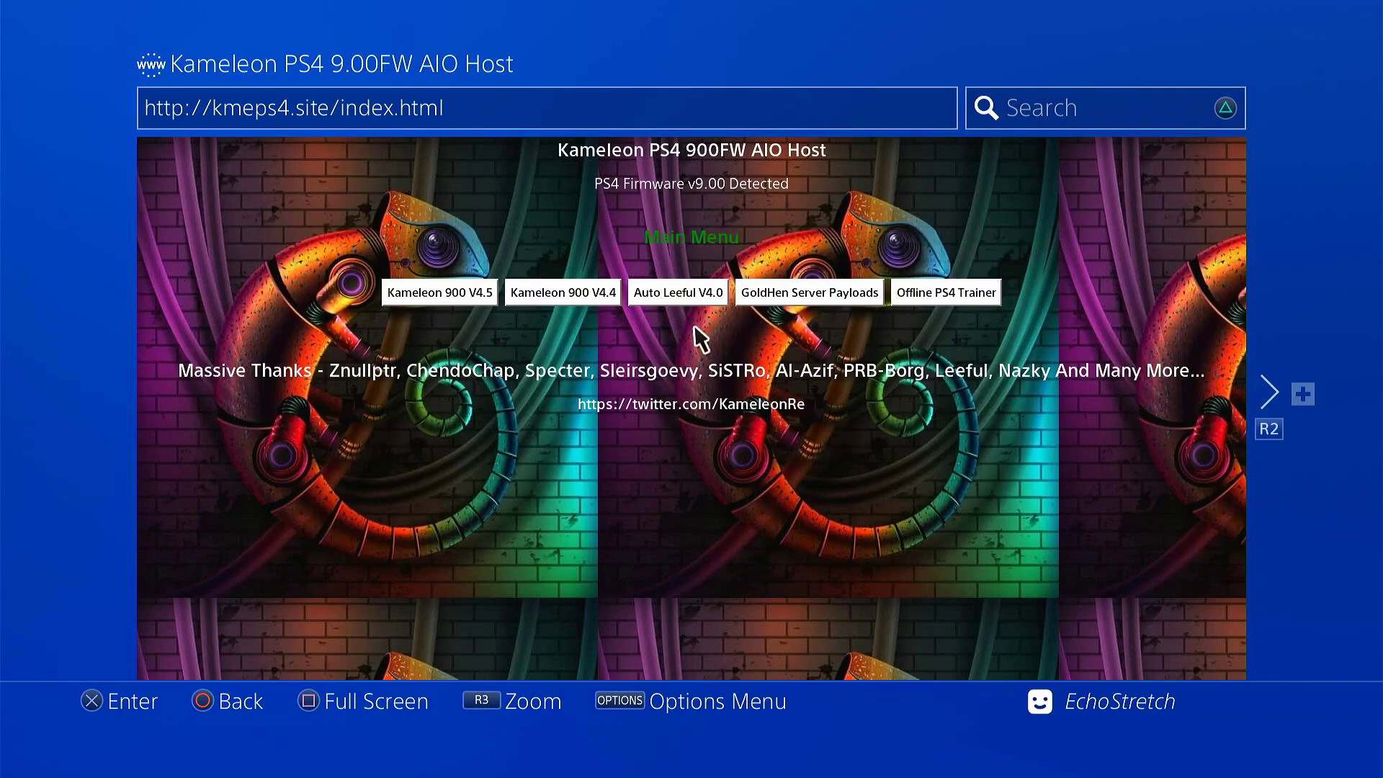
pyautogui.click(438, 292)
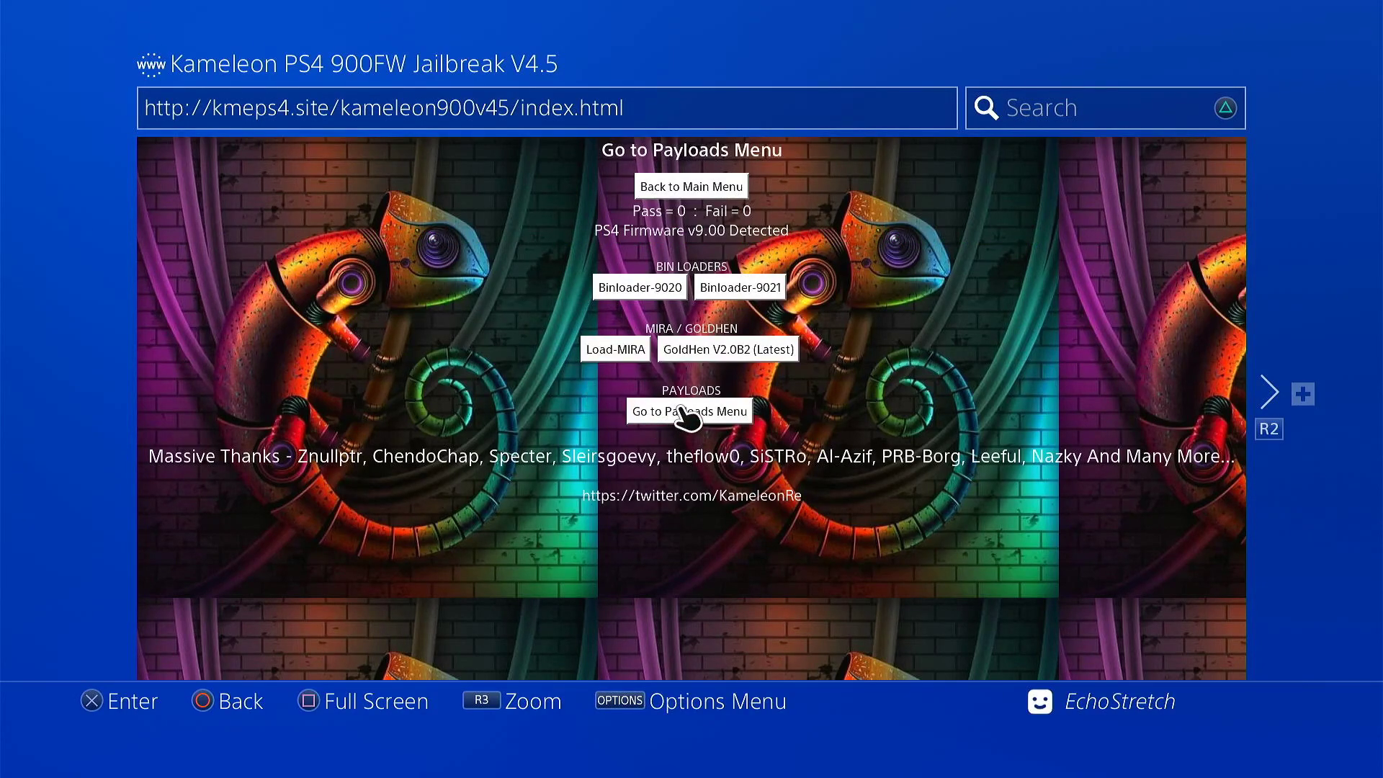
# Step: Go to the payloads page listing Orbis-Tool-Box, Linux VRAM loaders and game mods
pyautogui.click(690, 411)
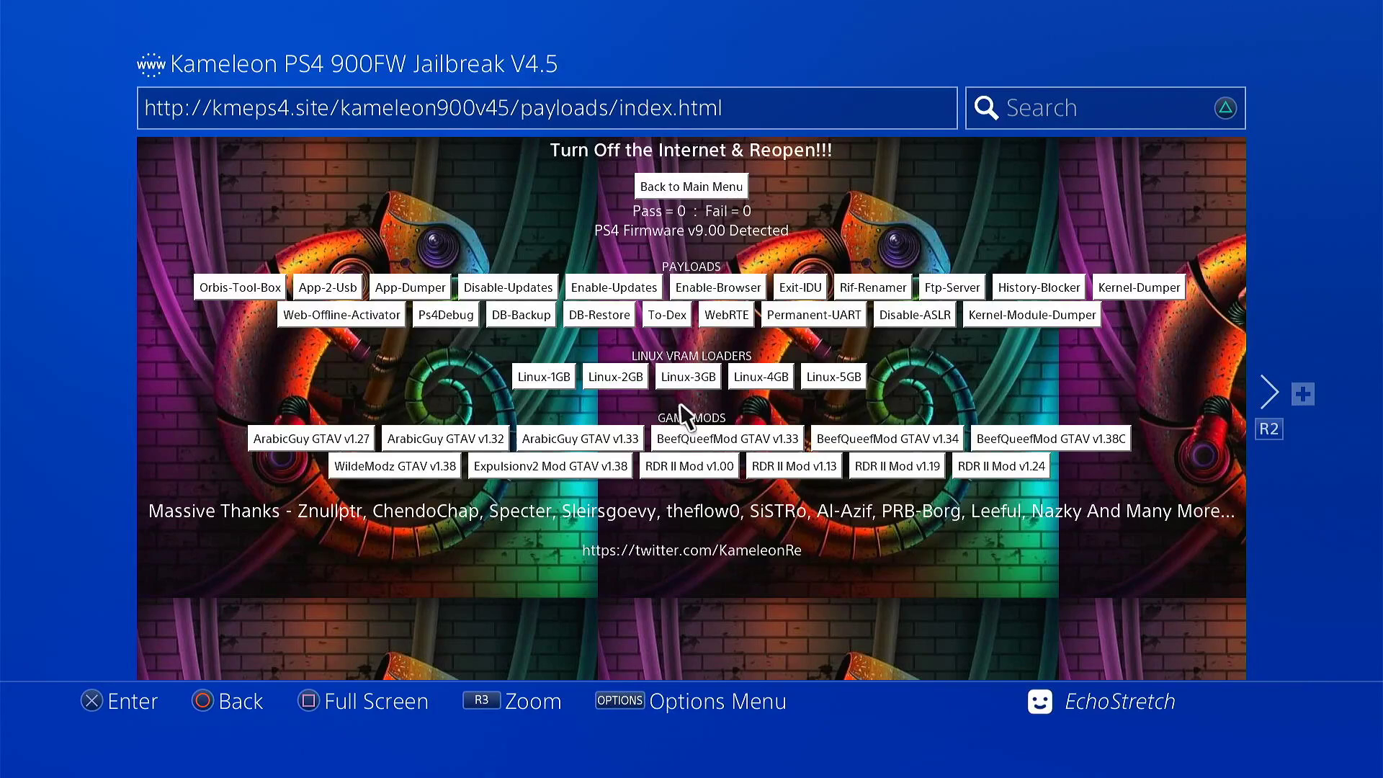
pyautogui.moveTo(719, 208)
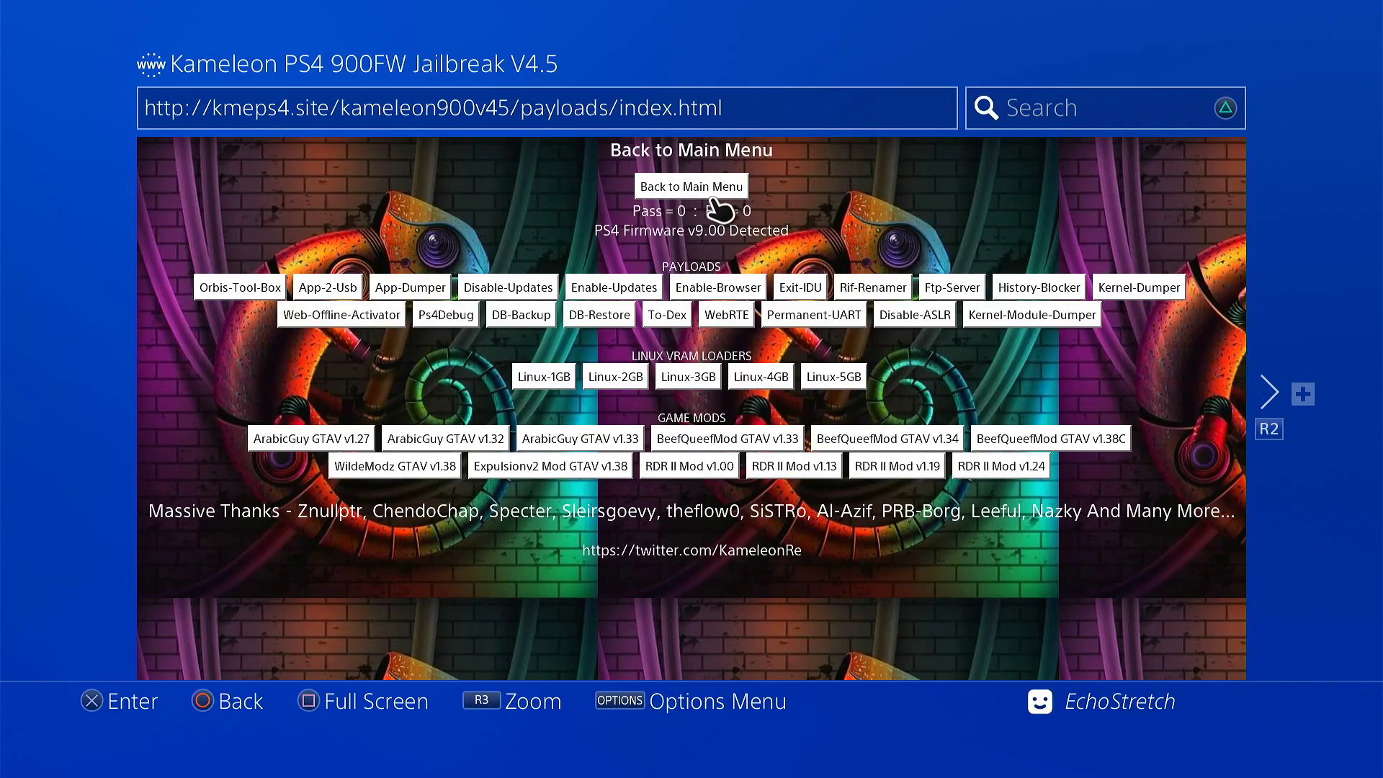
# Step: Return to the host's main menu and leave the browser for the Network settings
pyautogui.click(690, 186)
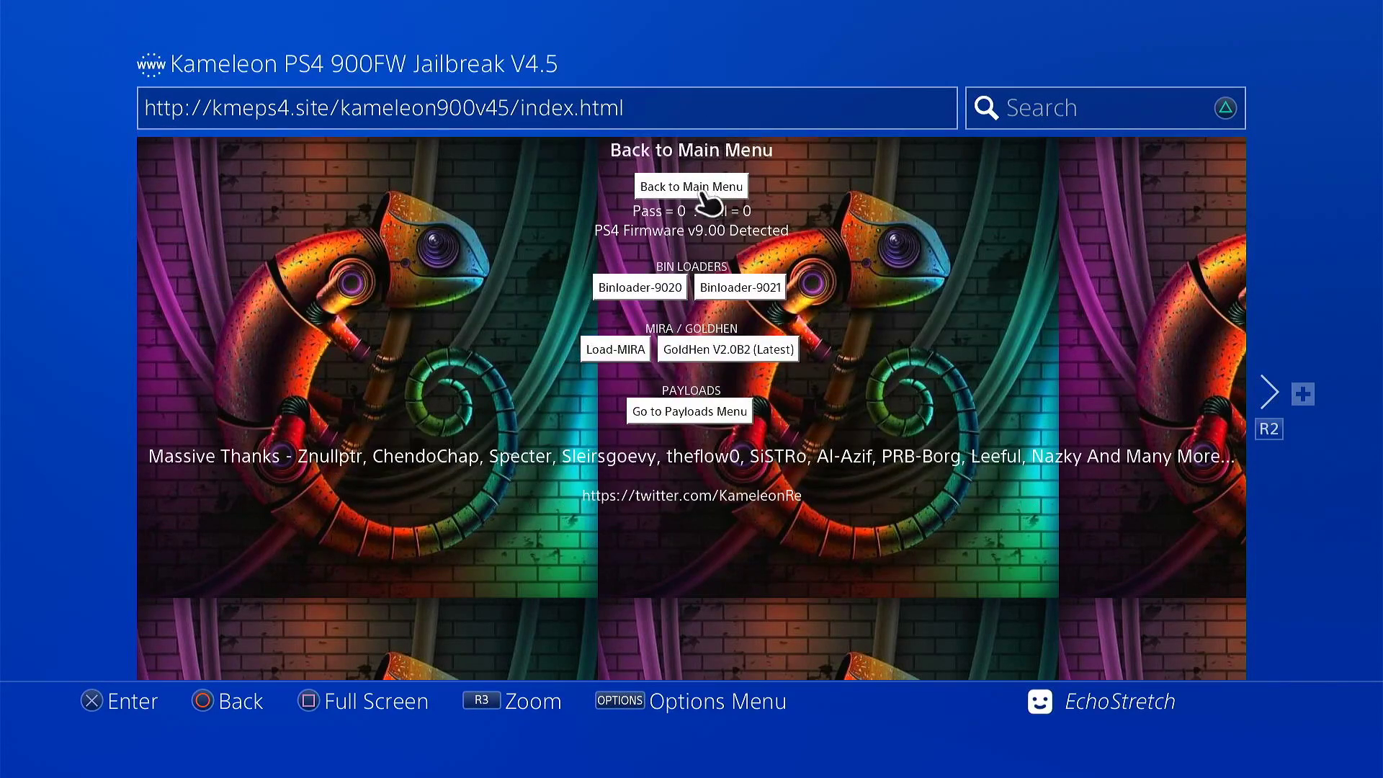
pyautogui.click(690, 185)
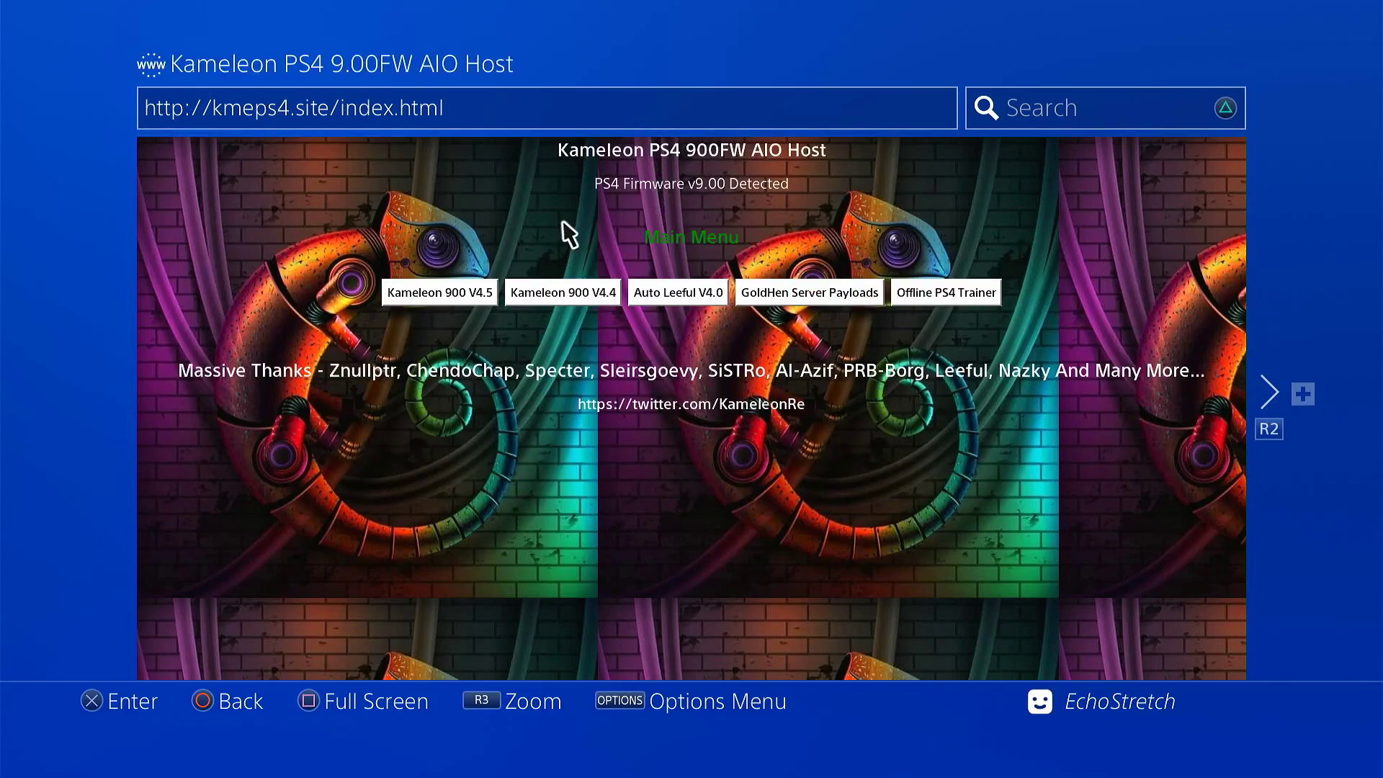
pyautogui.moveTo(927, 337)
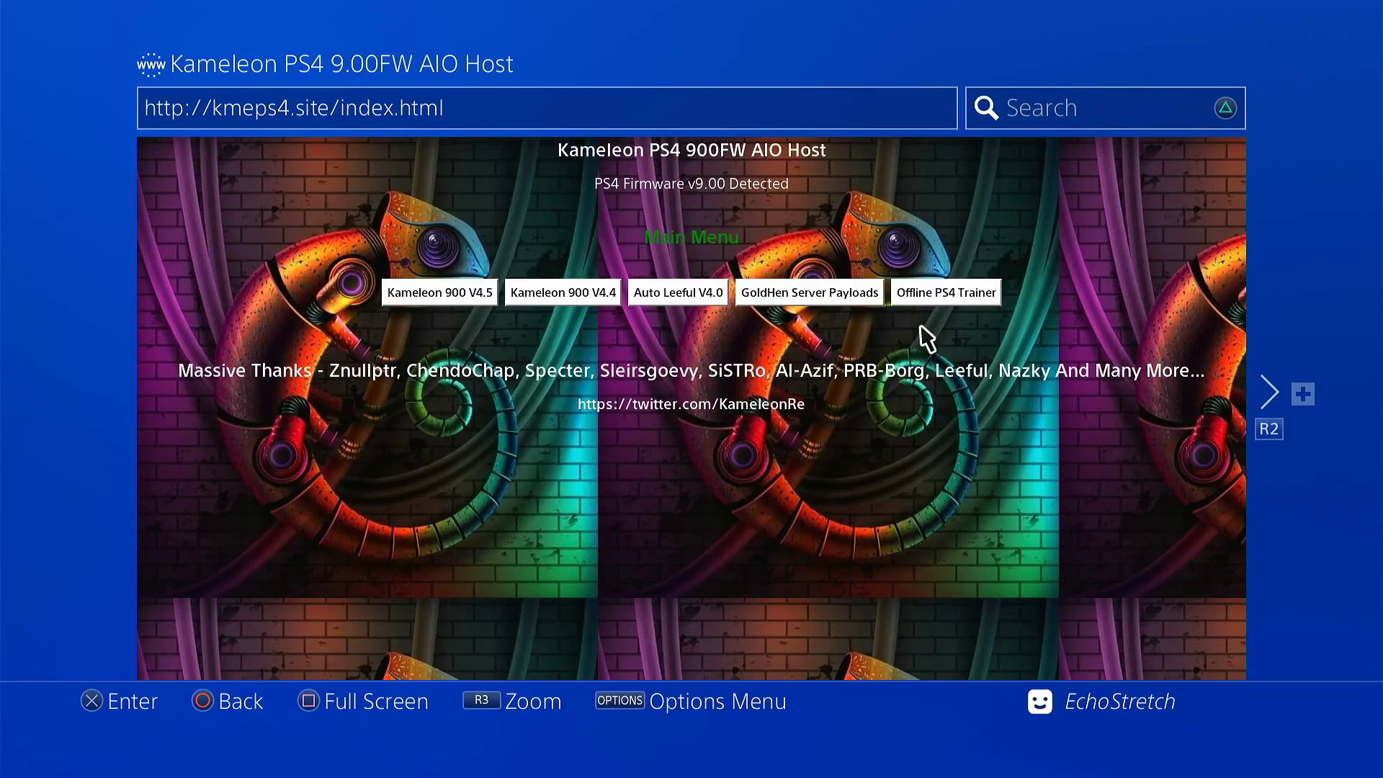
pyautogui.moveTo(944, 292)
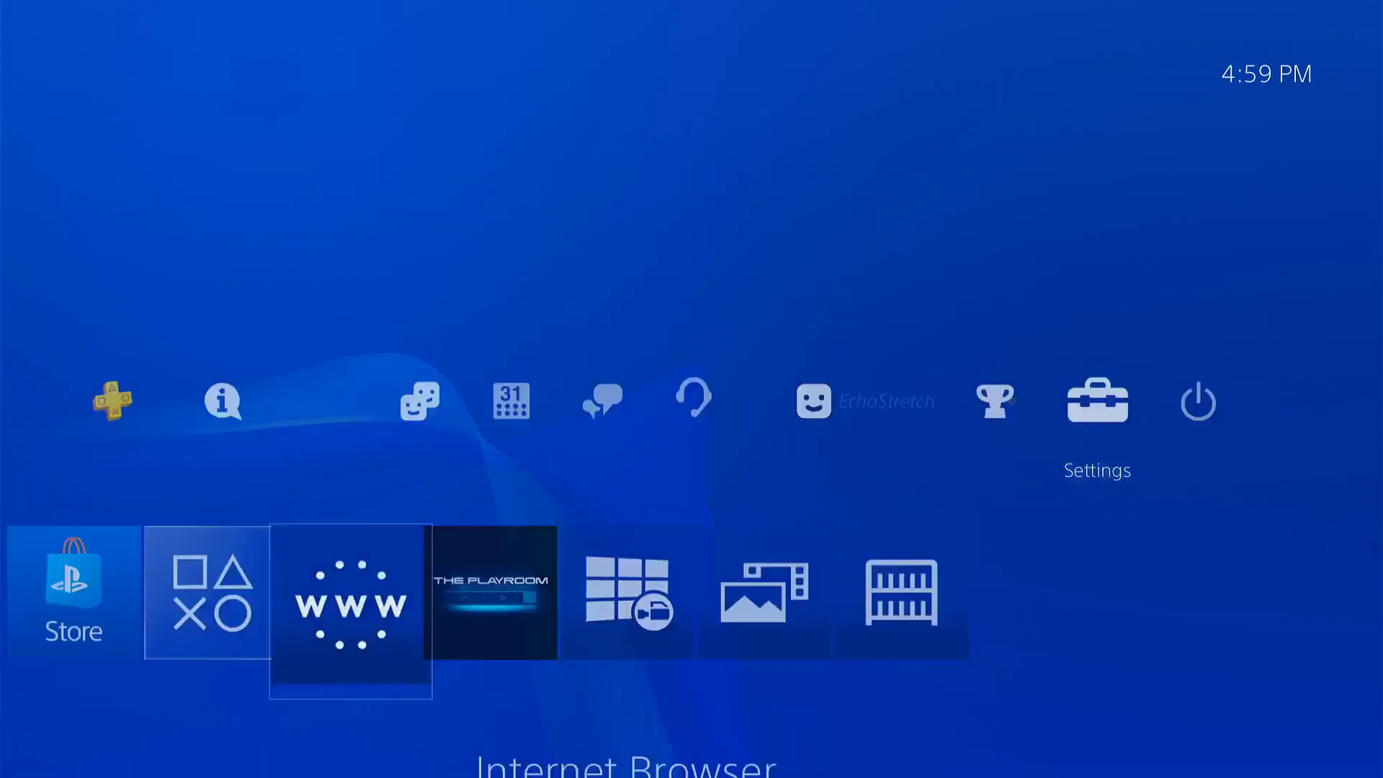
pyautogui.click(1097, 402)
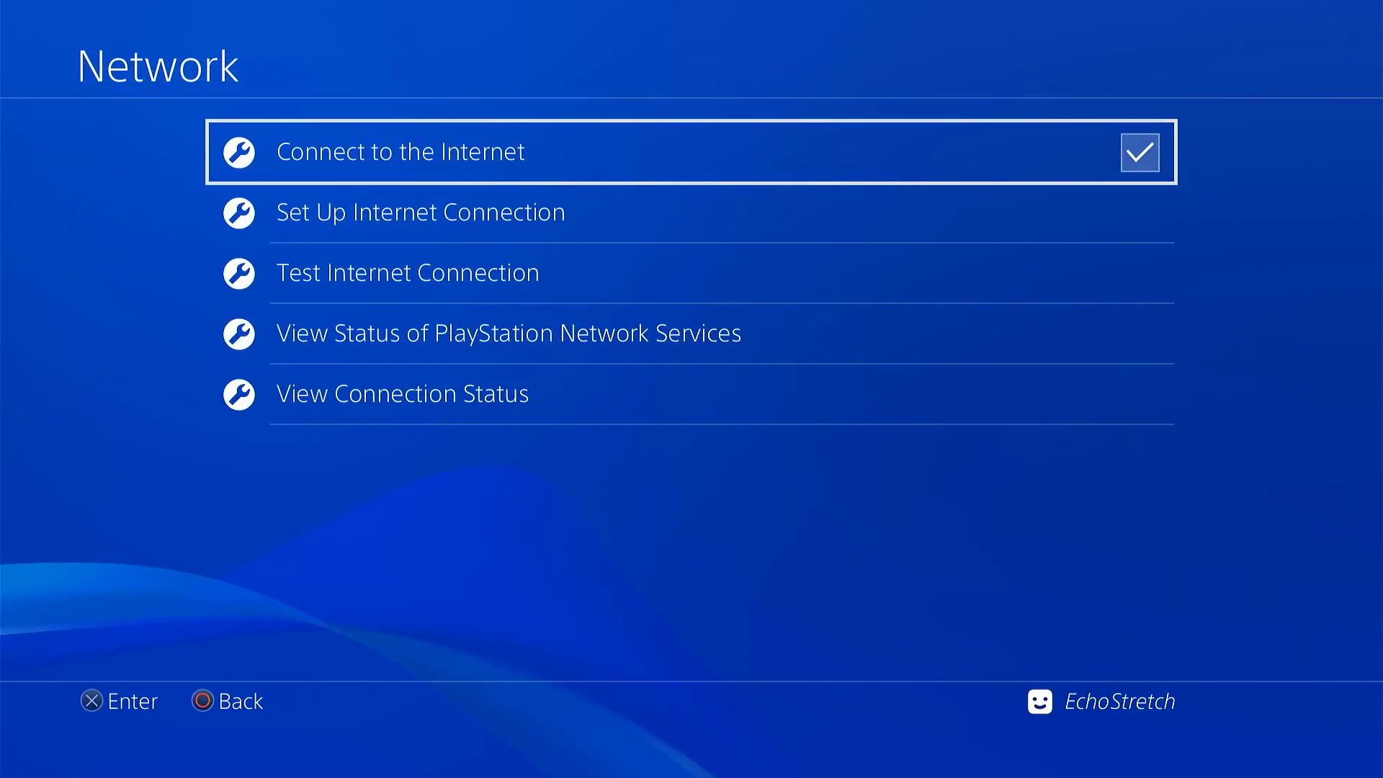
# Step: Disable Connect to the Internet, then reload the Kameleon host site offline in the browser
pyautogui.click(1138, 151)
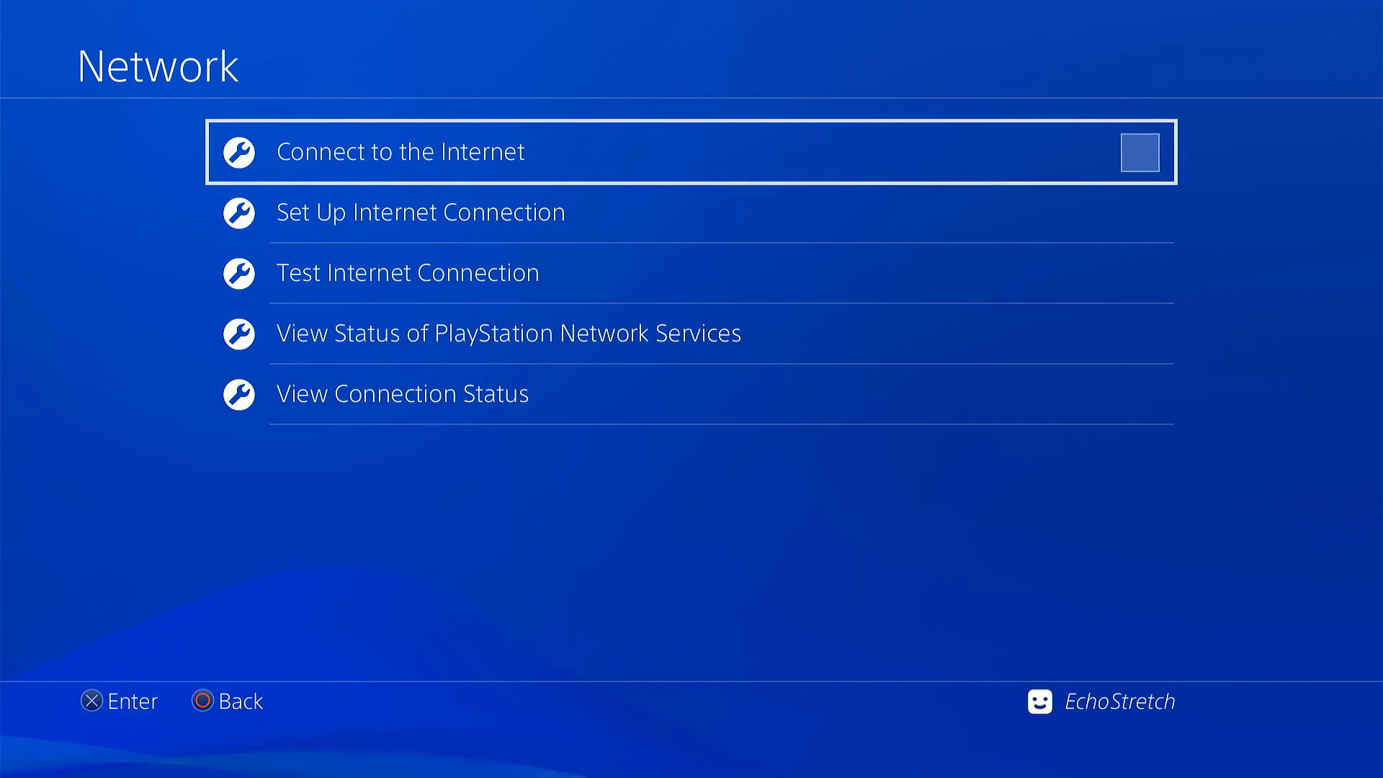
pyautogui.press('Back')
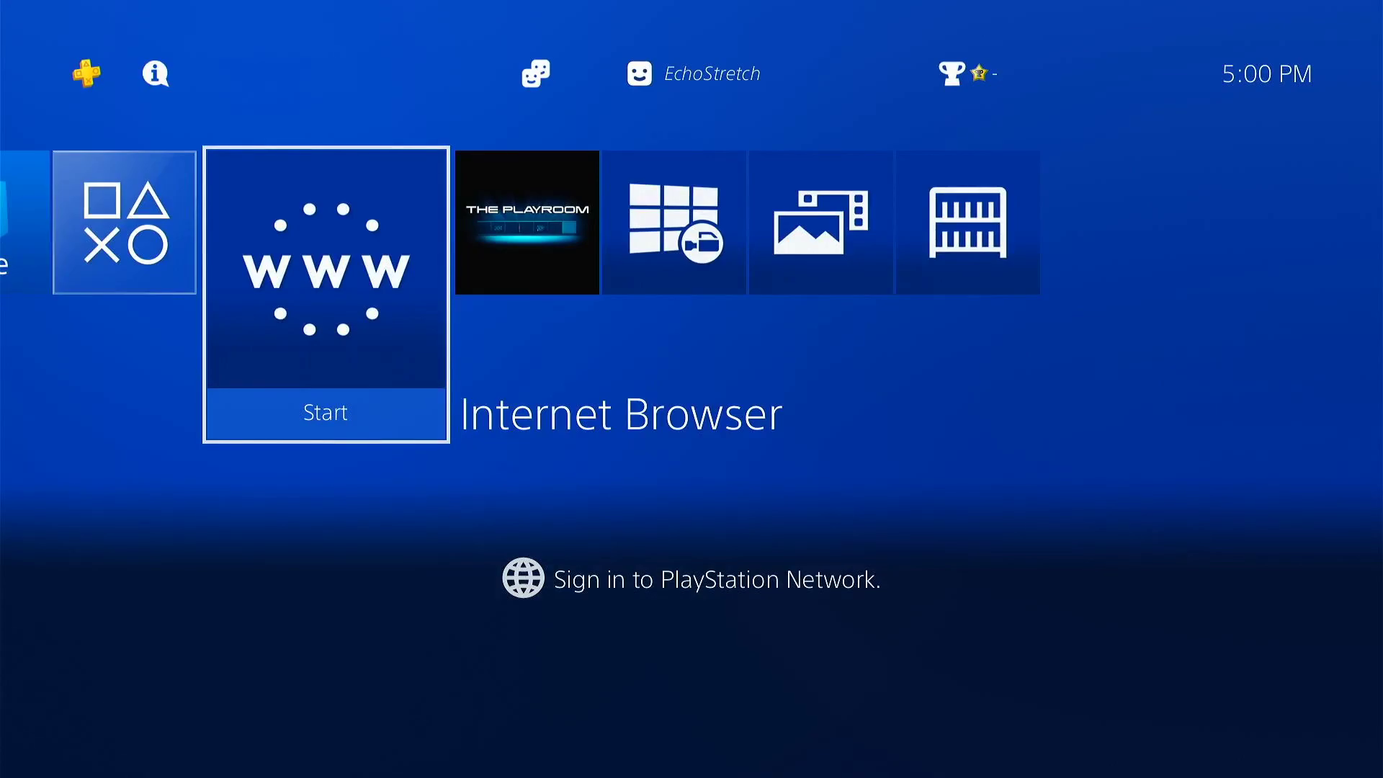
pyautogui.click(325, 274)
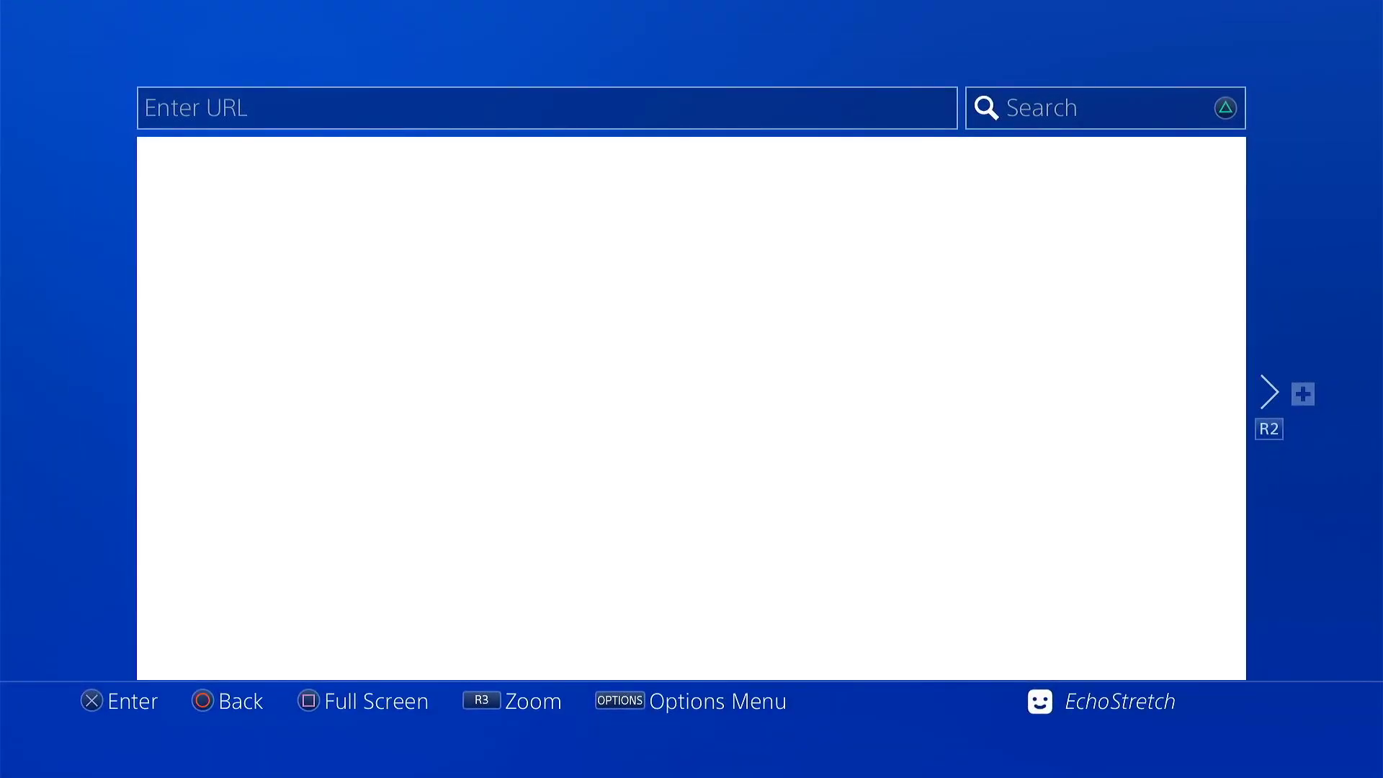
pyautogui.click(547, 108)
pyautogui.write('http://kmeps4.site/index.html')
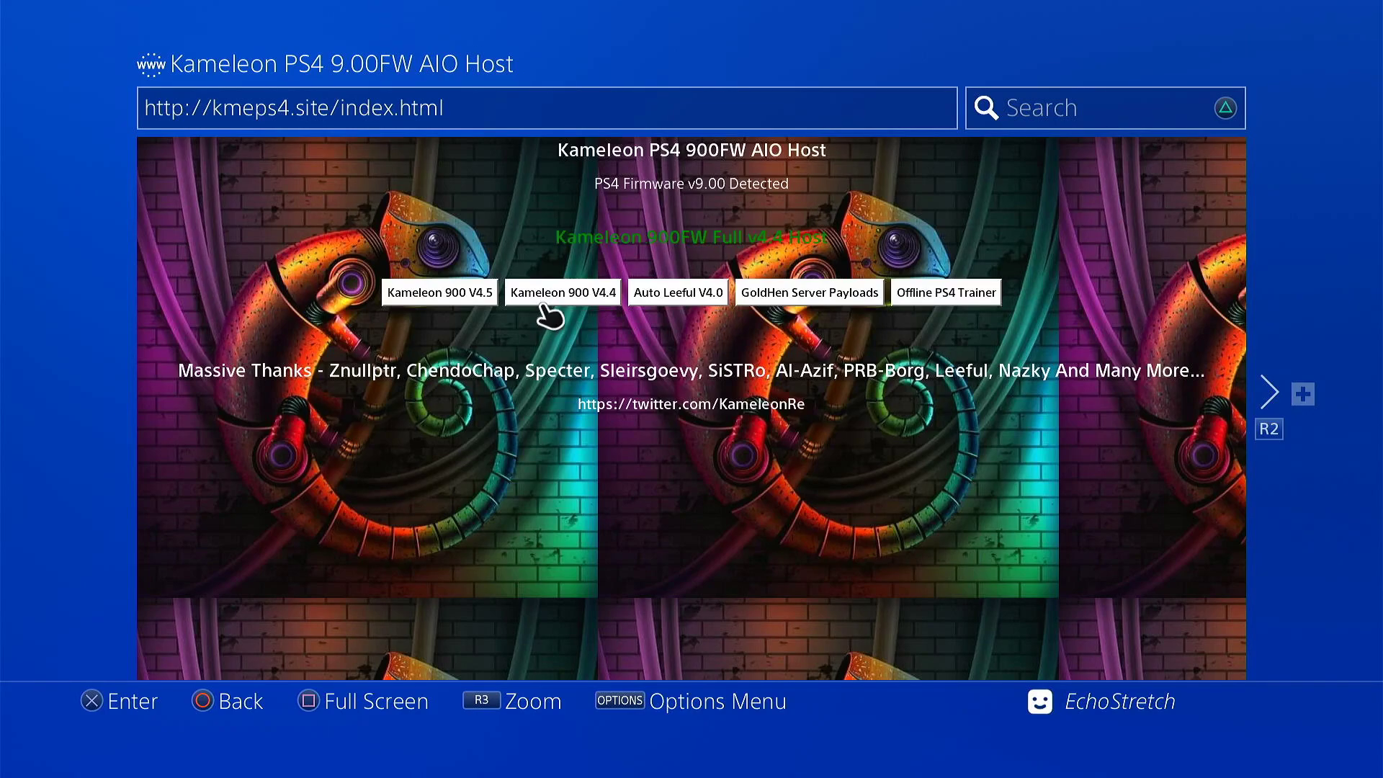
pyautogui.moveTo(677, 292)
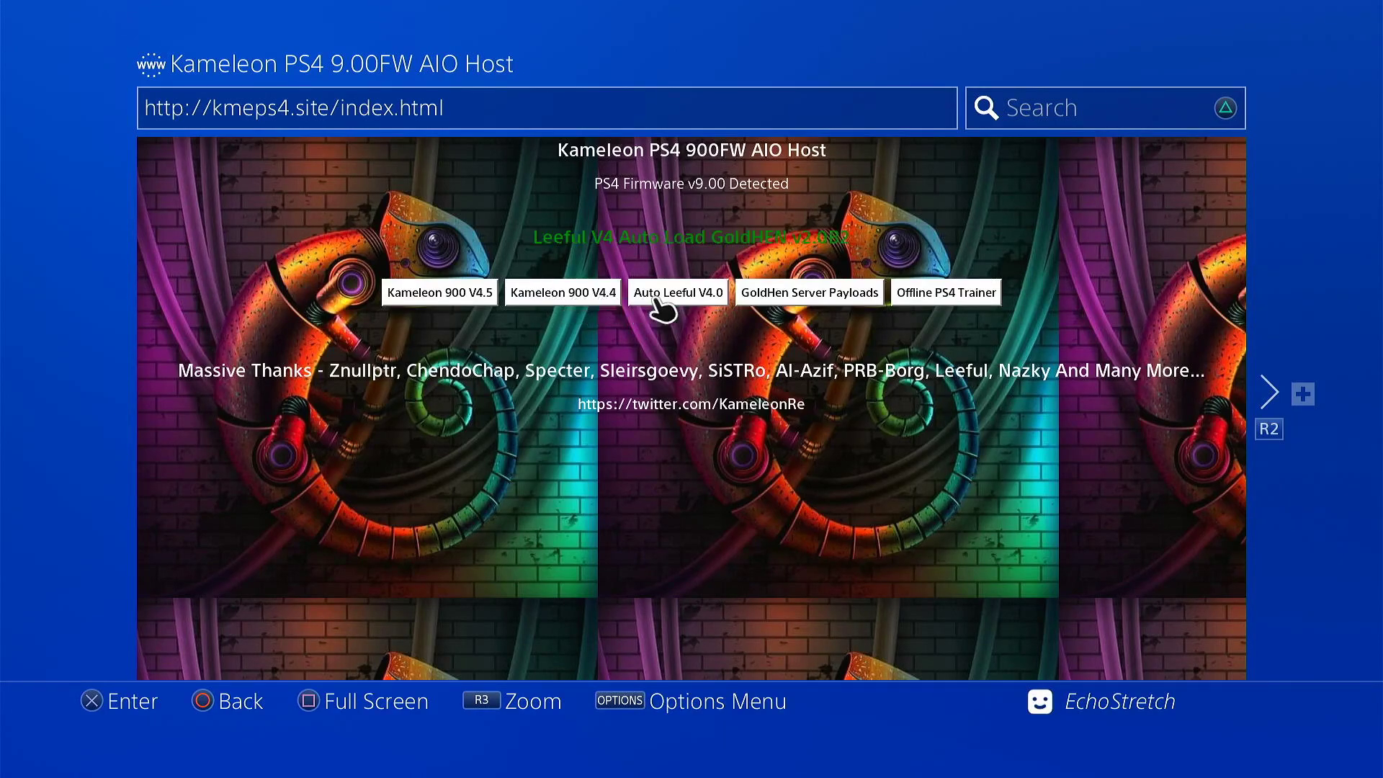
pyautogui.moveTo(741, 304)
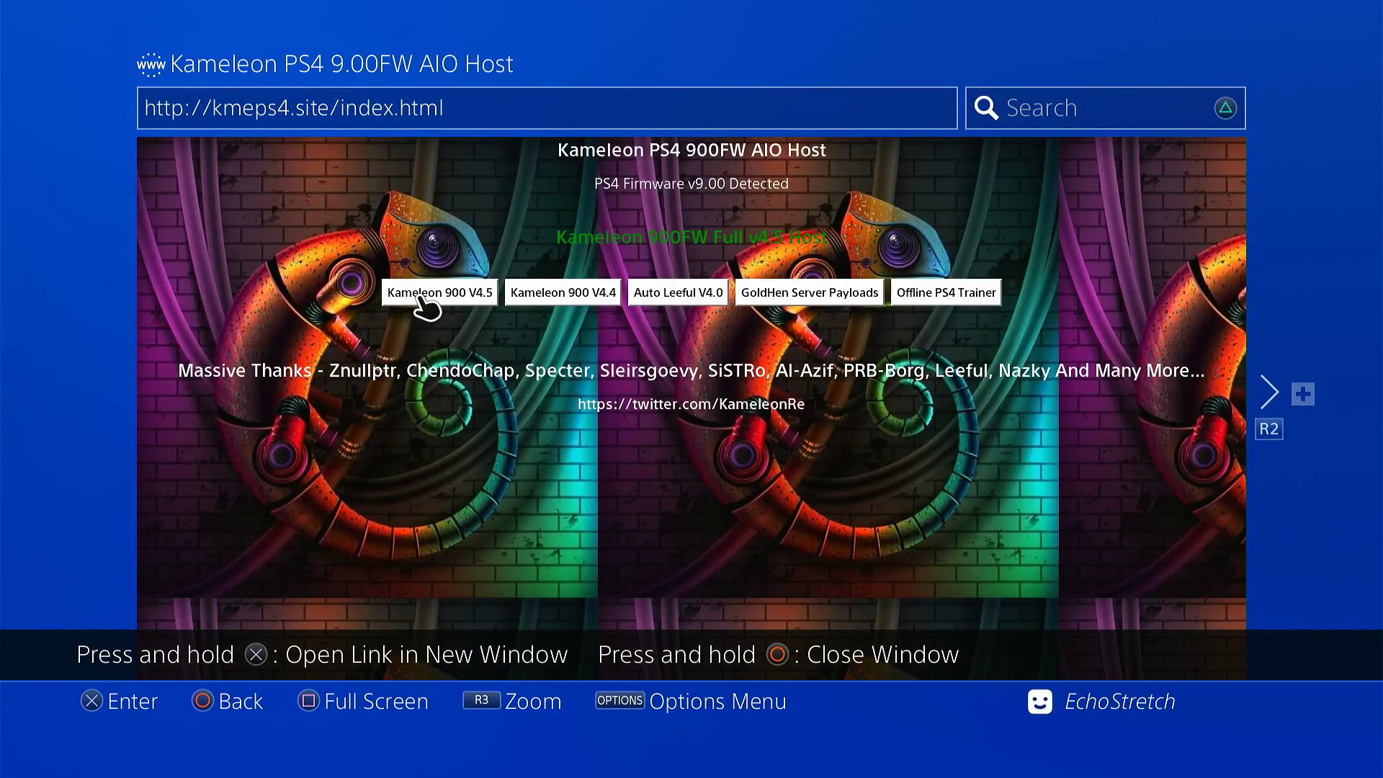
# Step: Run GoldHen V2.0B2 (Latest) from the Kameleon 900 V4.5 page until Jailbreak Done appears
pyautogui.click(440, 293)
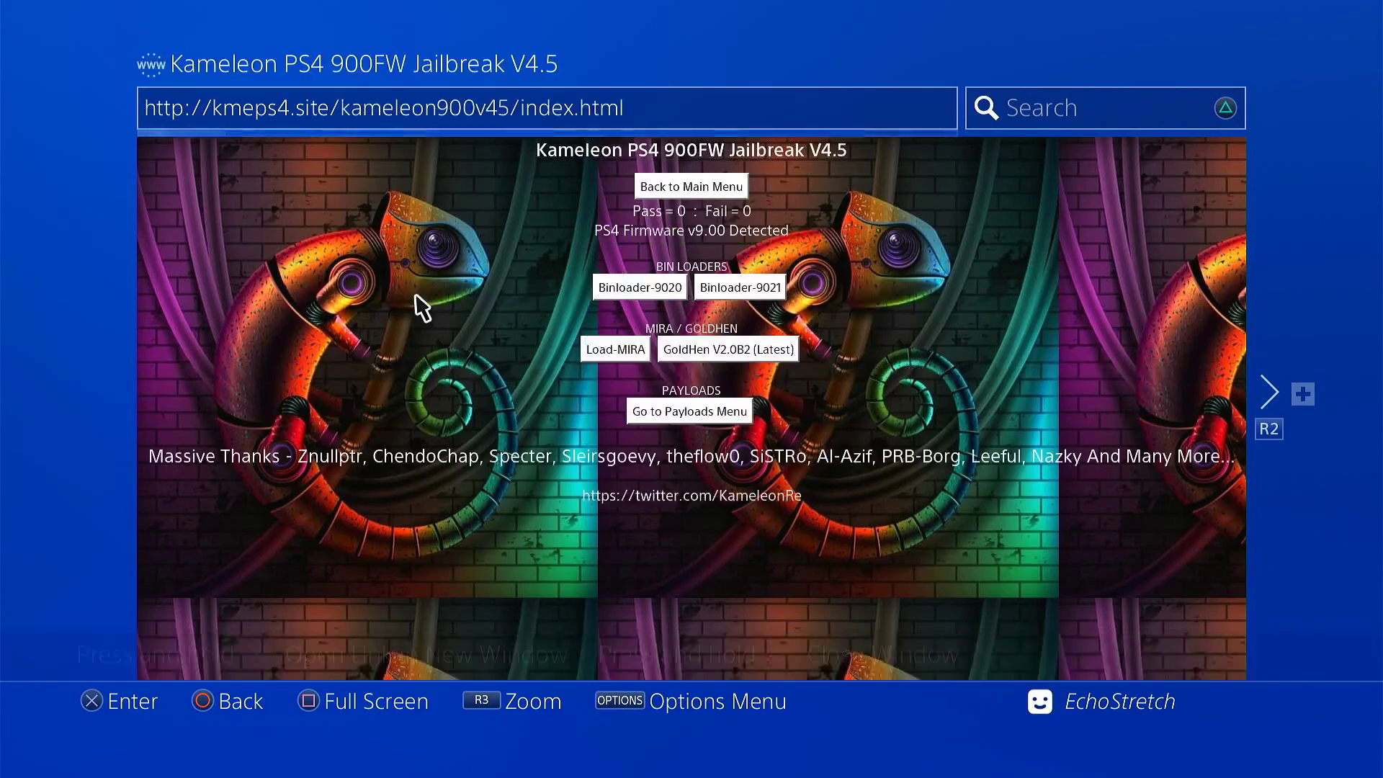
pyautogui.click(727, 349)
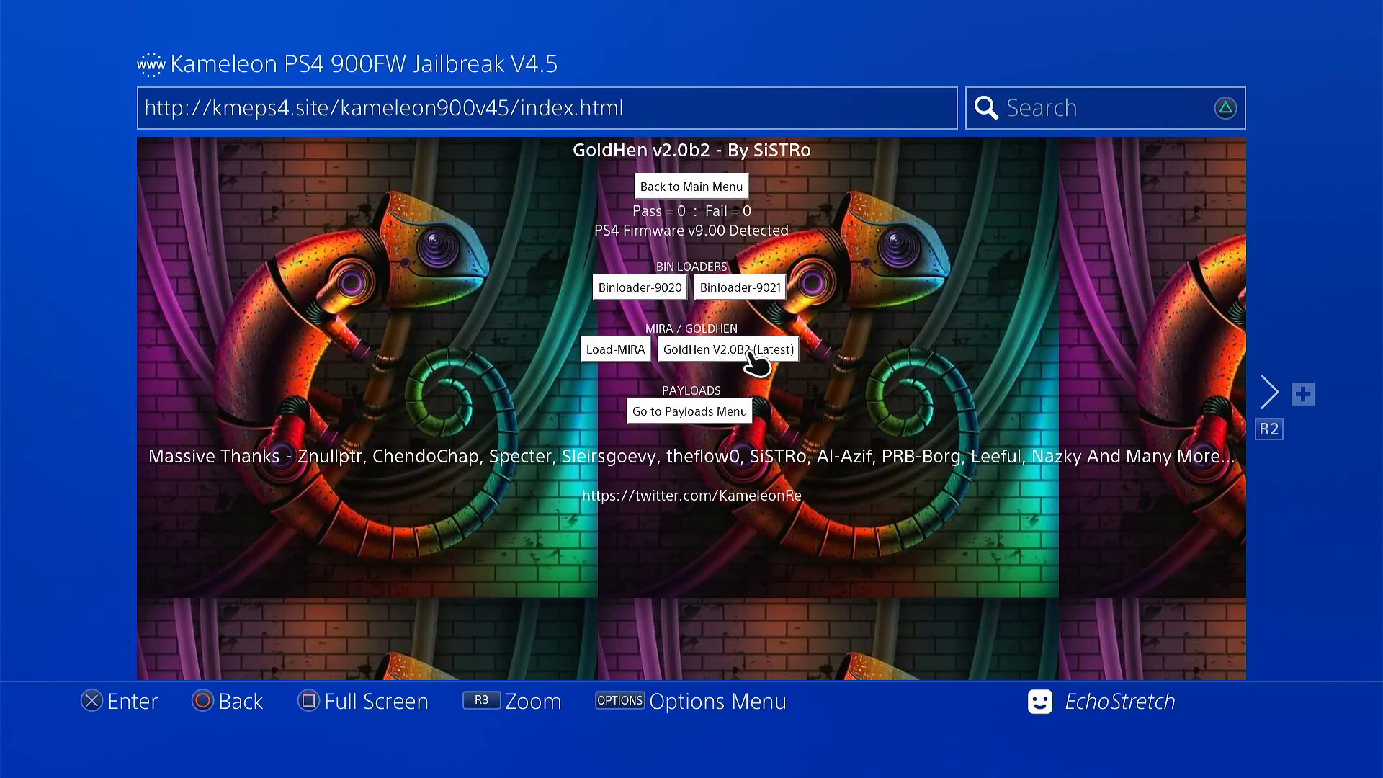
pyautogui.moveTo(773, 366)
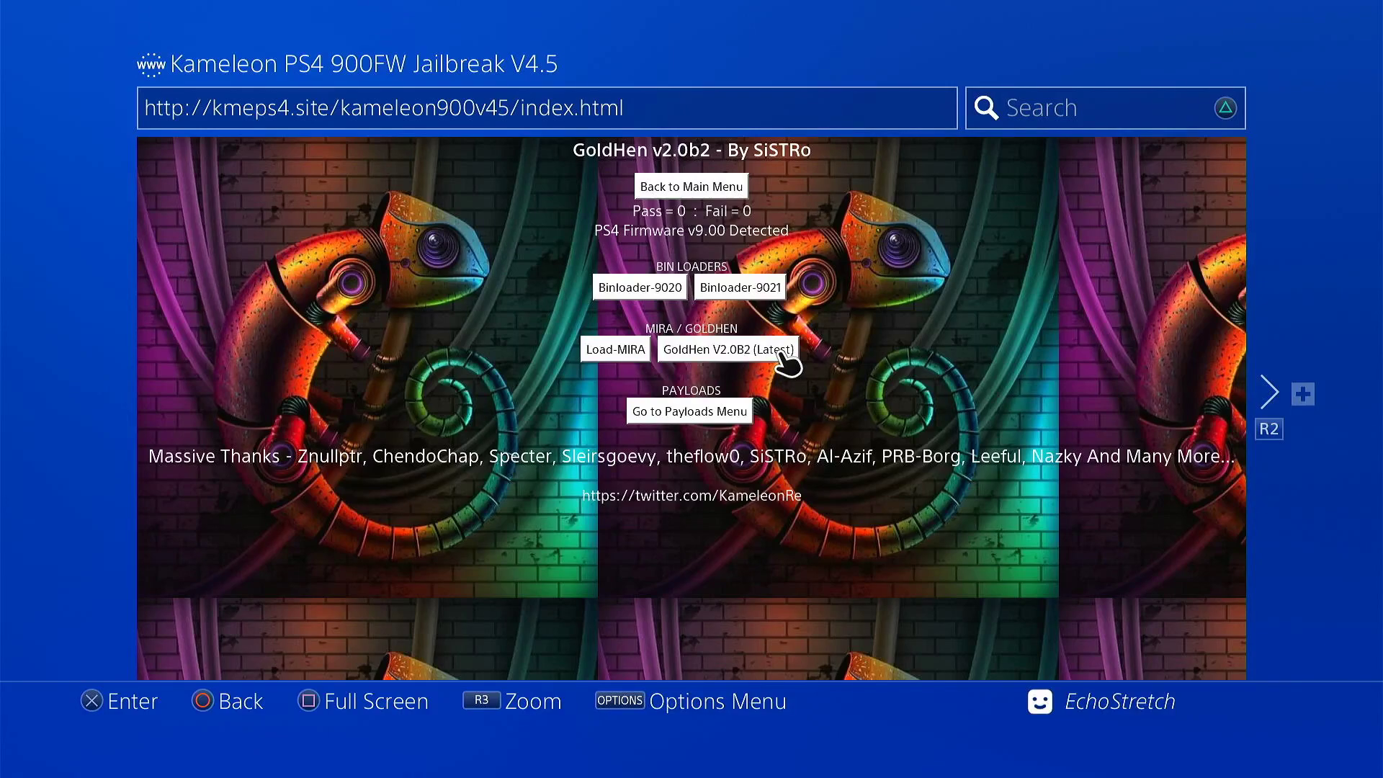
pyautogui.click(726, 348)
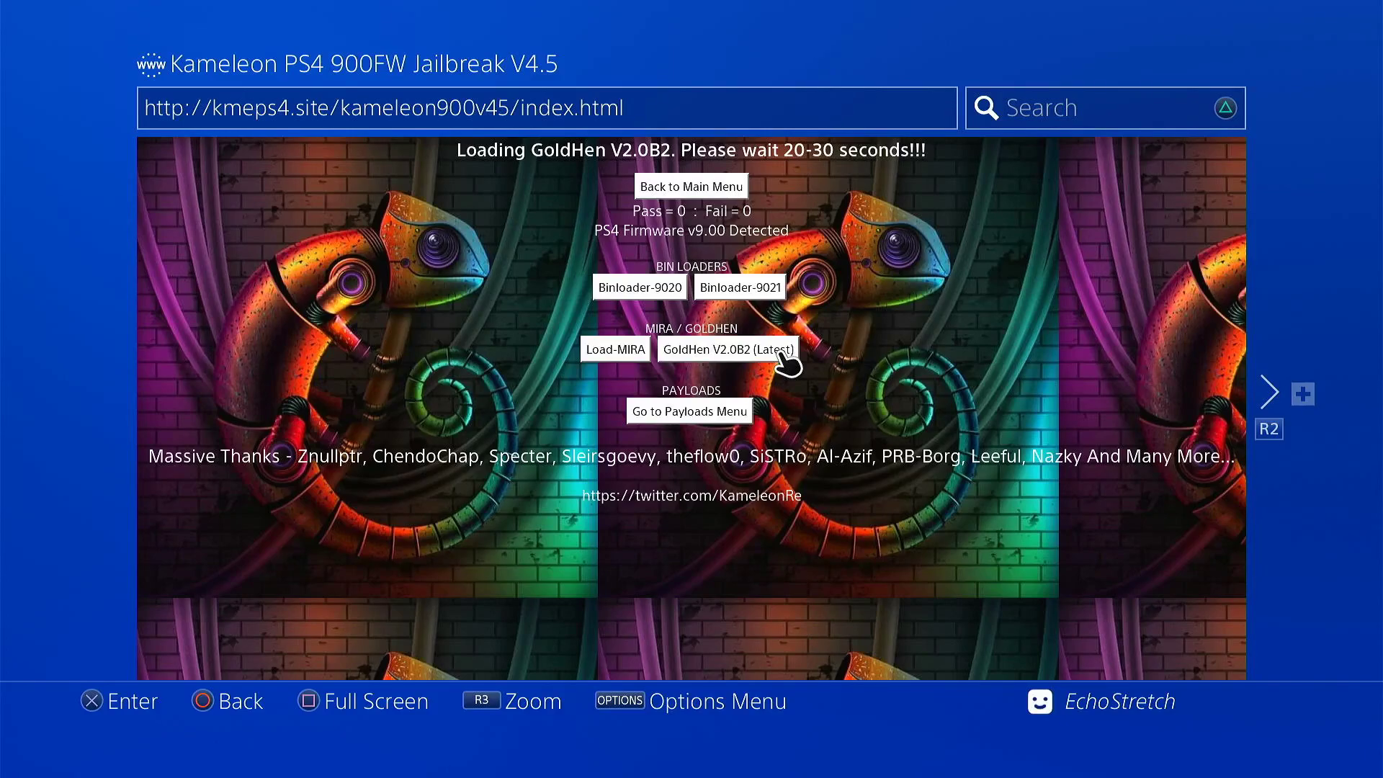
pyautogui.click(726, 348)
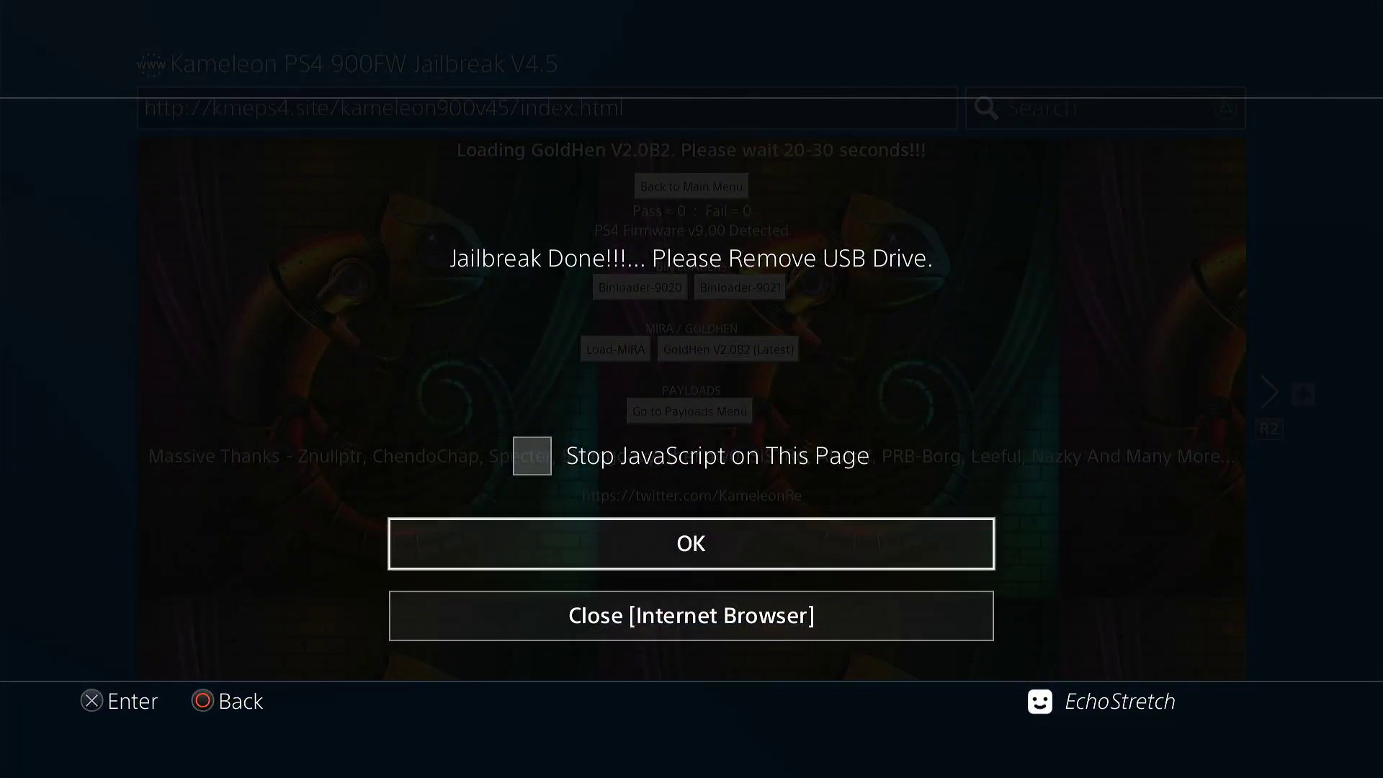
# Step: Dismiss the Jailbreak Done alert and confirm GoldHen V2.0B2 Loaded with Pass = 1
pyautogui.click(690, 543)
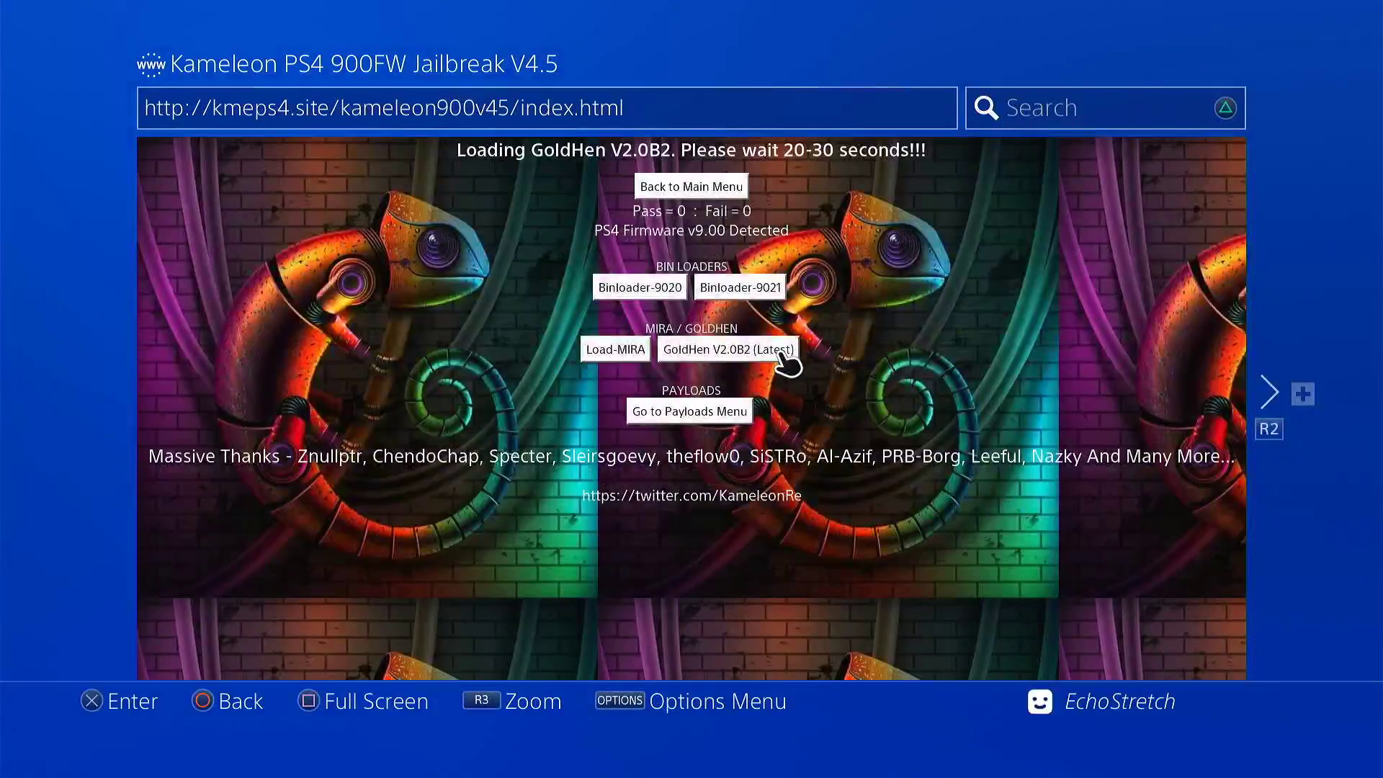
pyautogui.click(726, 349)
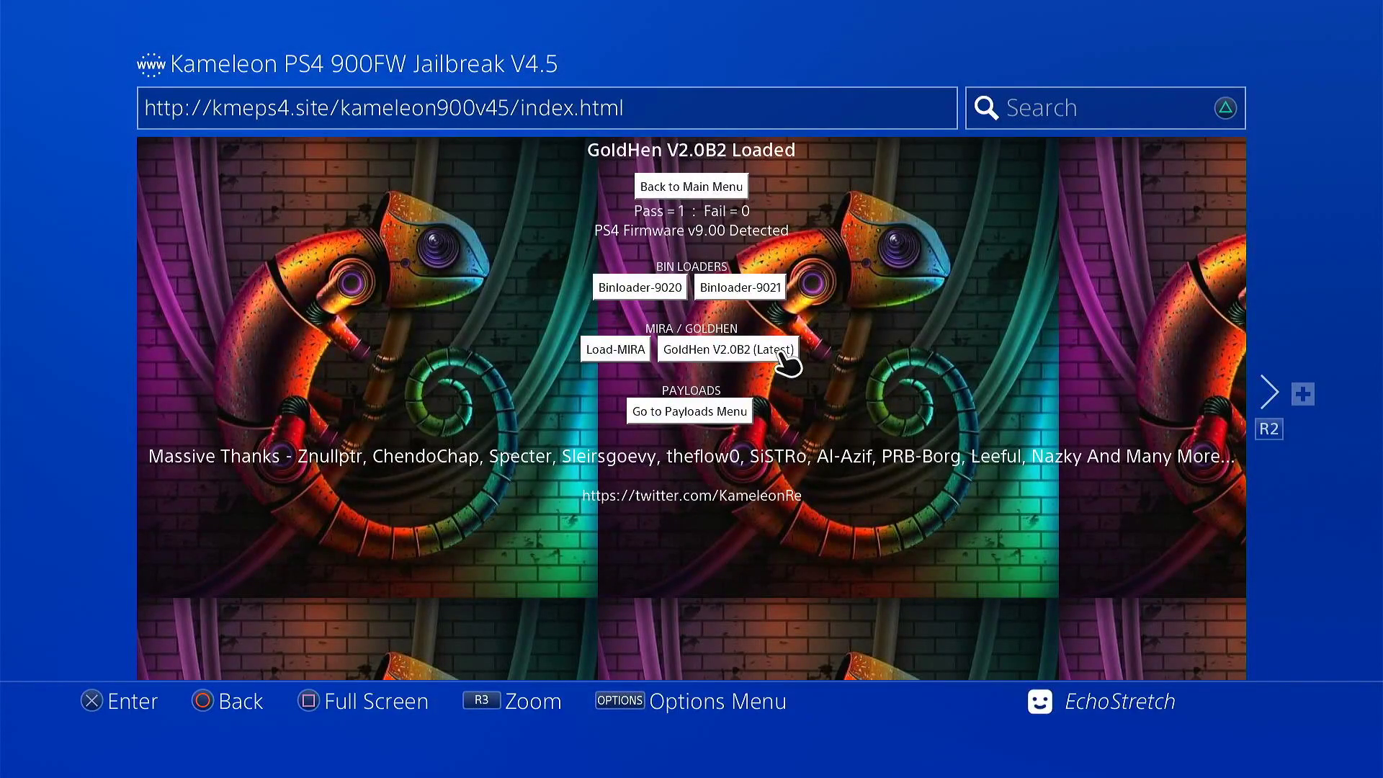
pyautogui.click(726, 349)
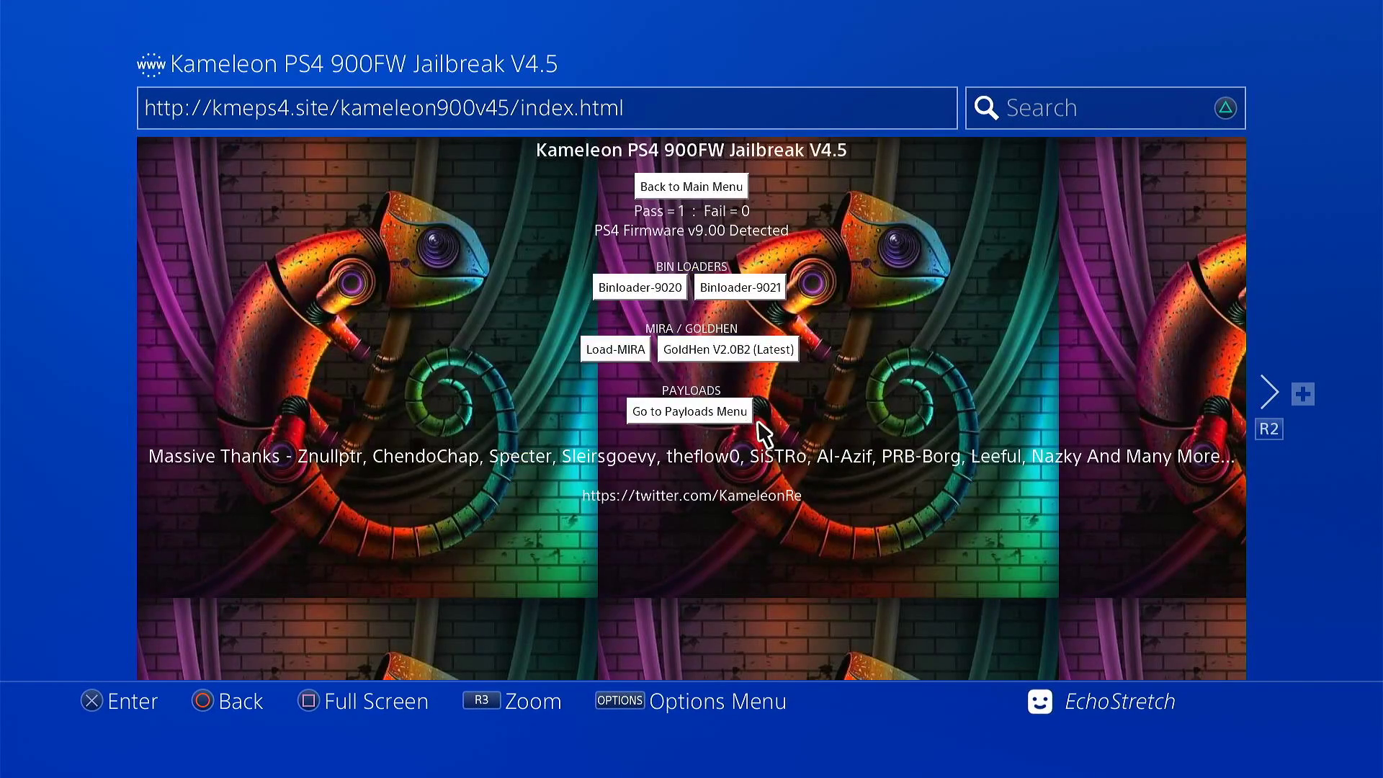
# Step: Attempt the Orbis-Tool-Box payload and dismiss the not enough system memory notice
pyautogui.click(689, 411)
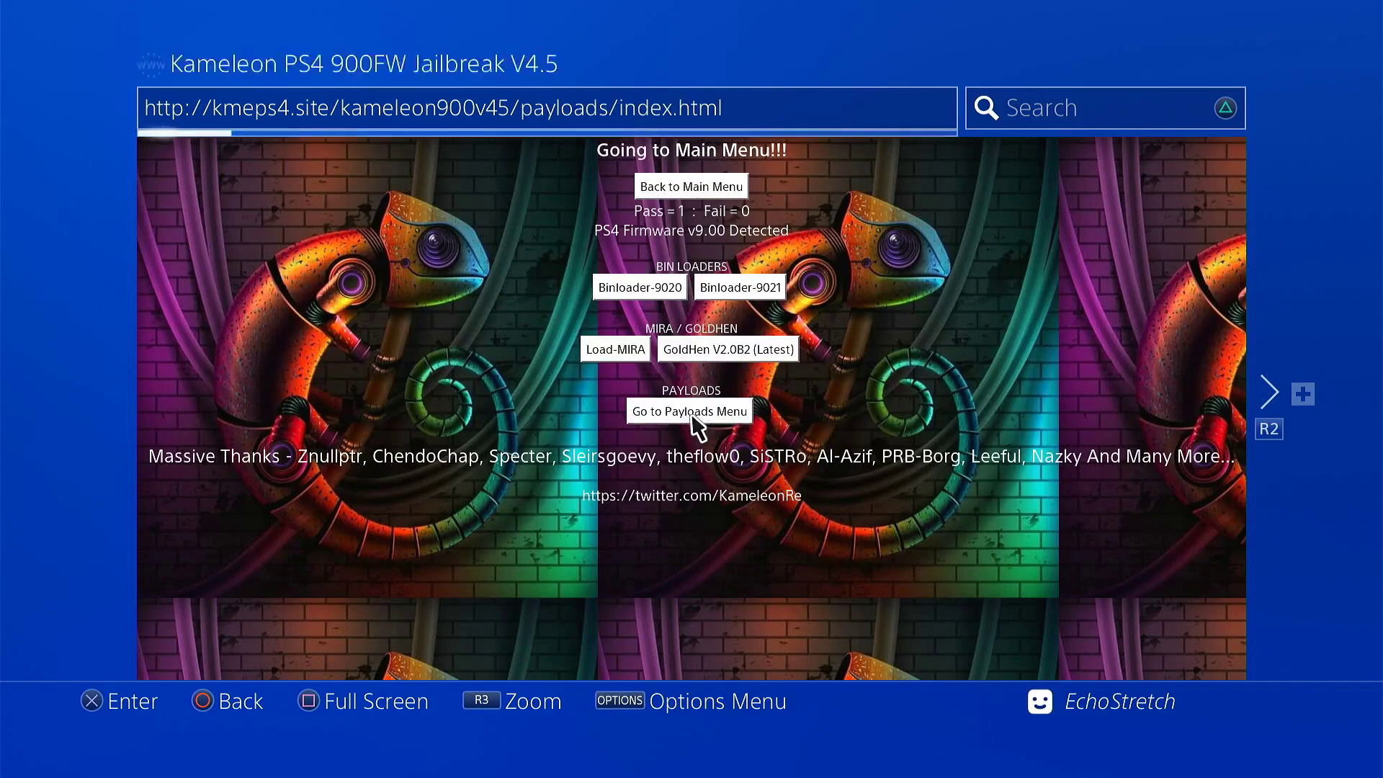
pyautogui.click(689, 411)
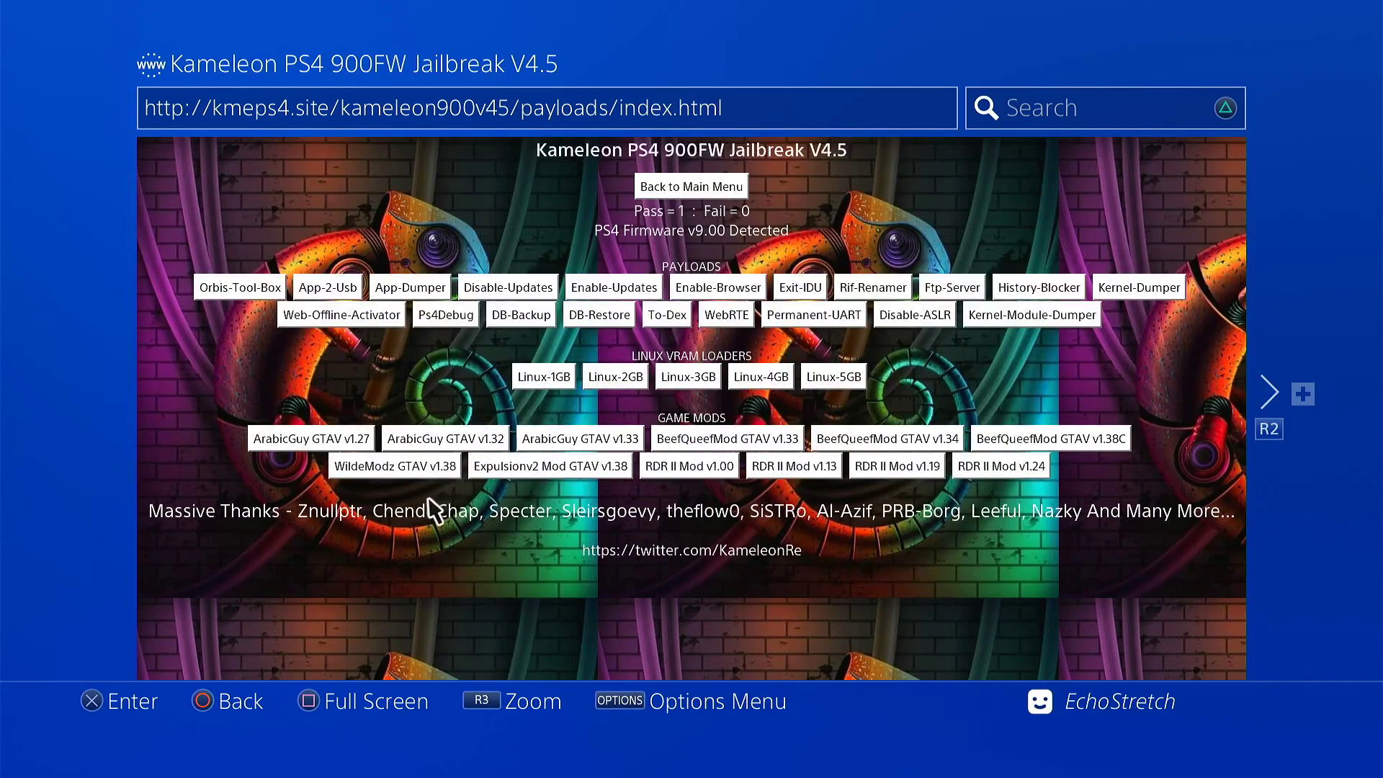
pyautogui.moveTo(219, 319)
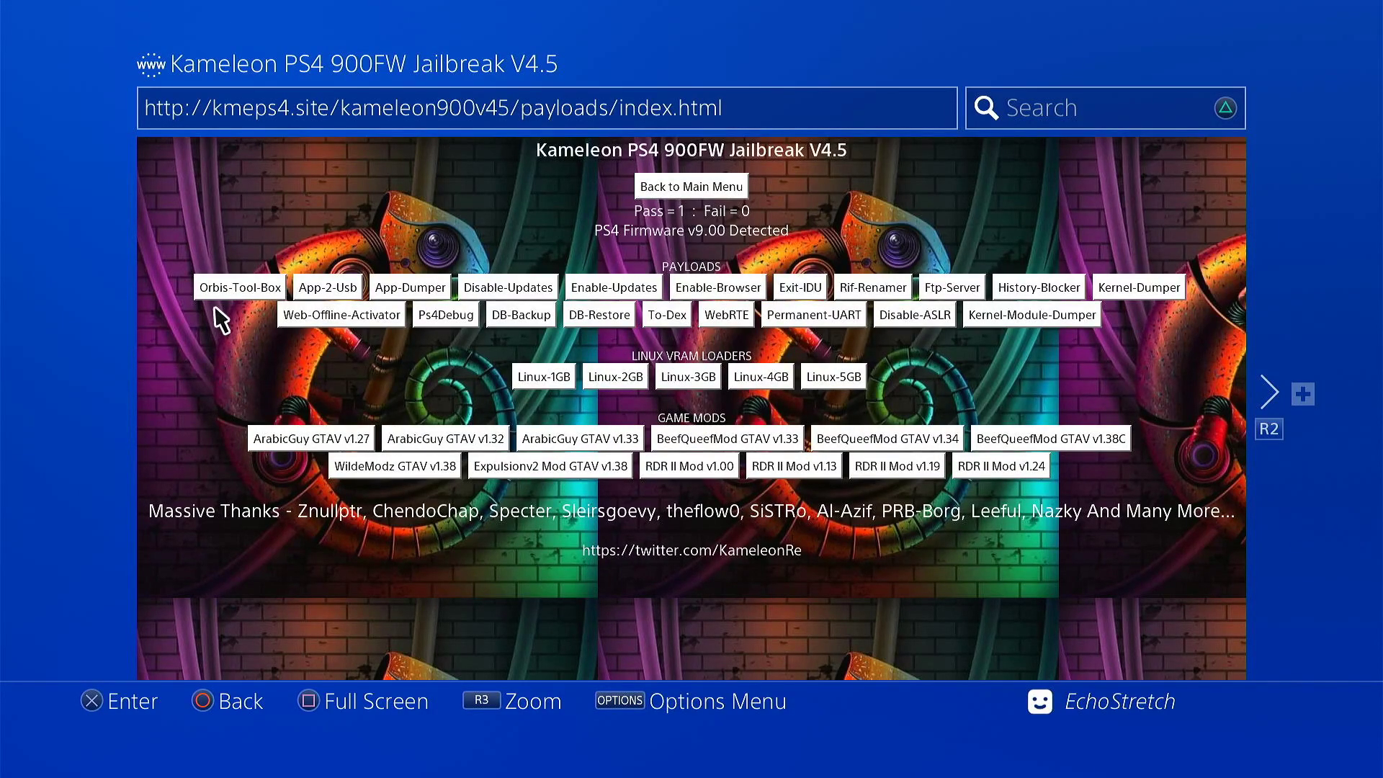
pyautogui.click(239, 286)
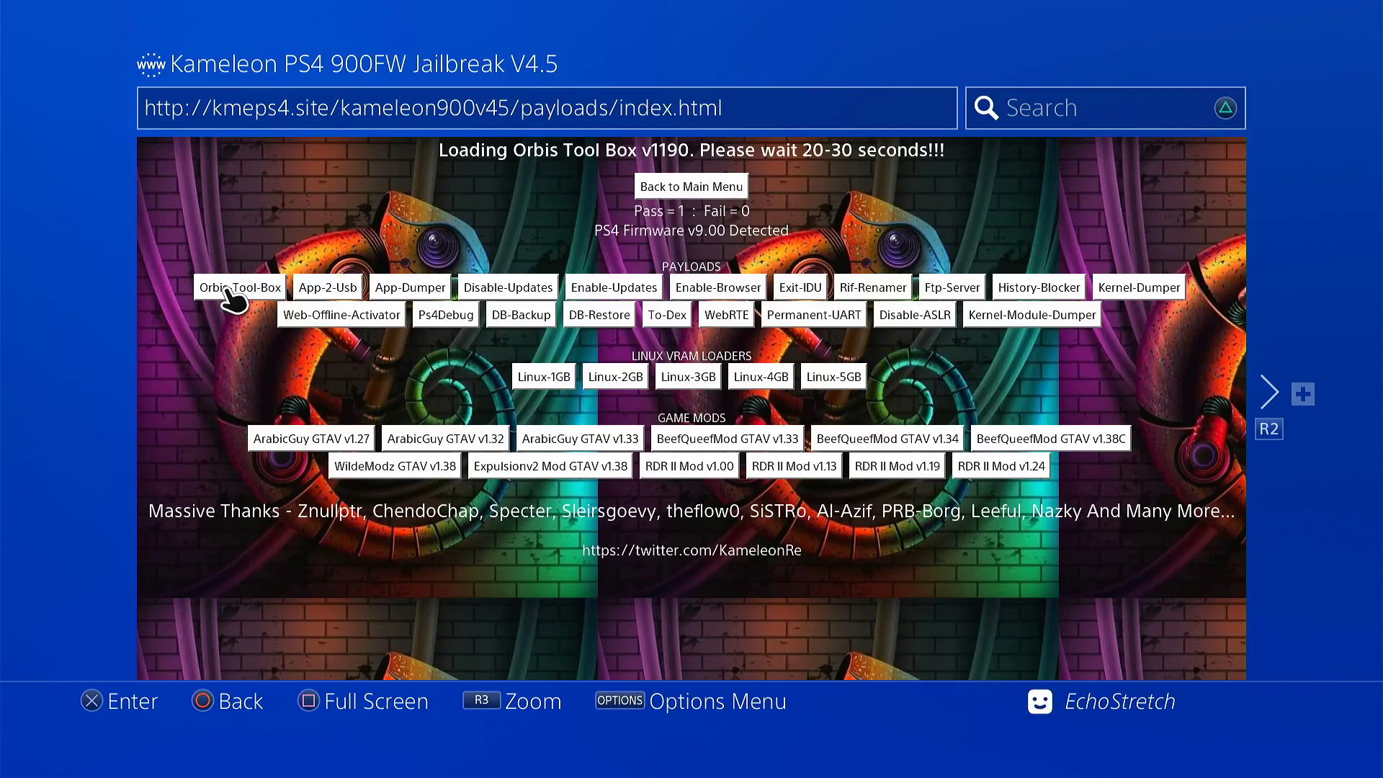
pyautogui.click(241, 287)
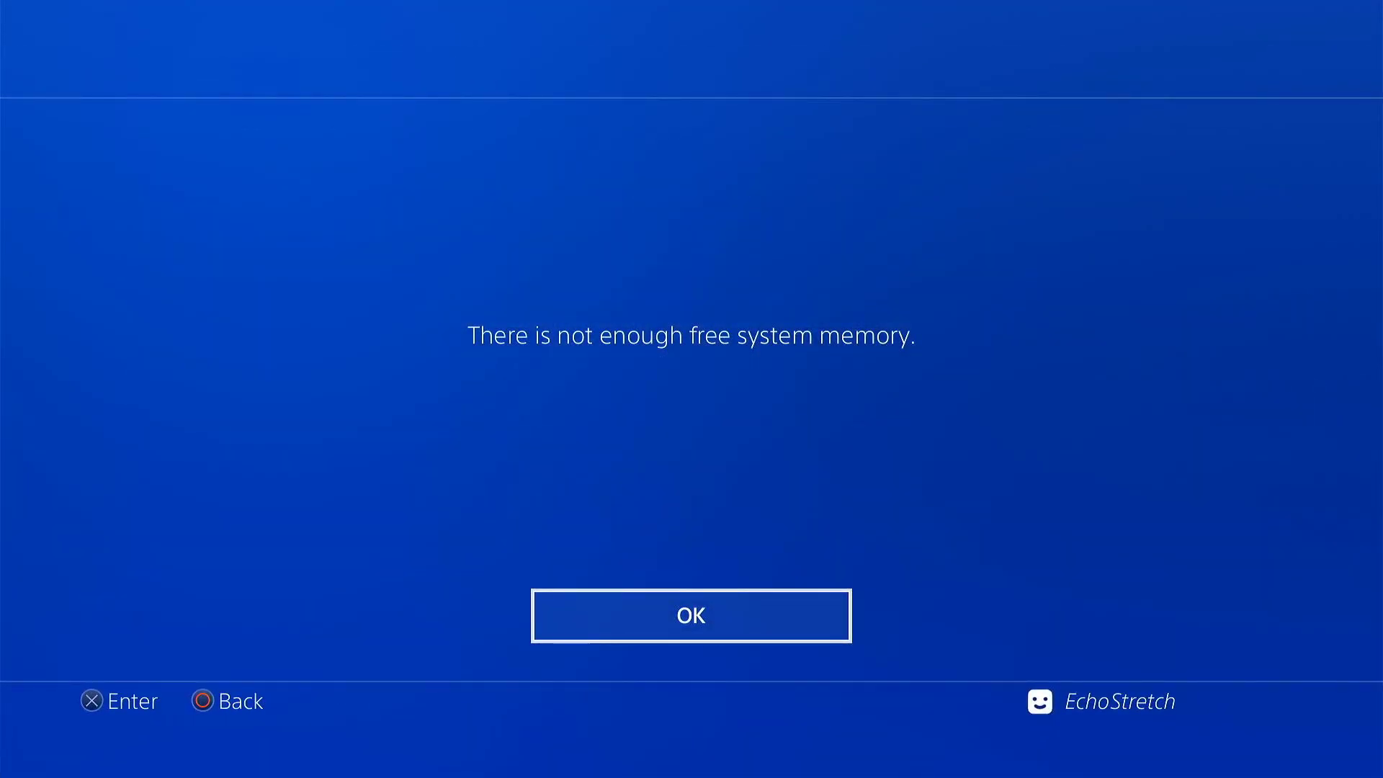
pyautogui.click(690, 616)
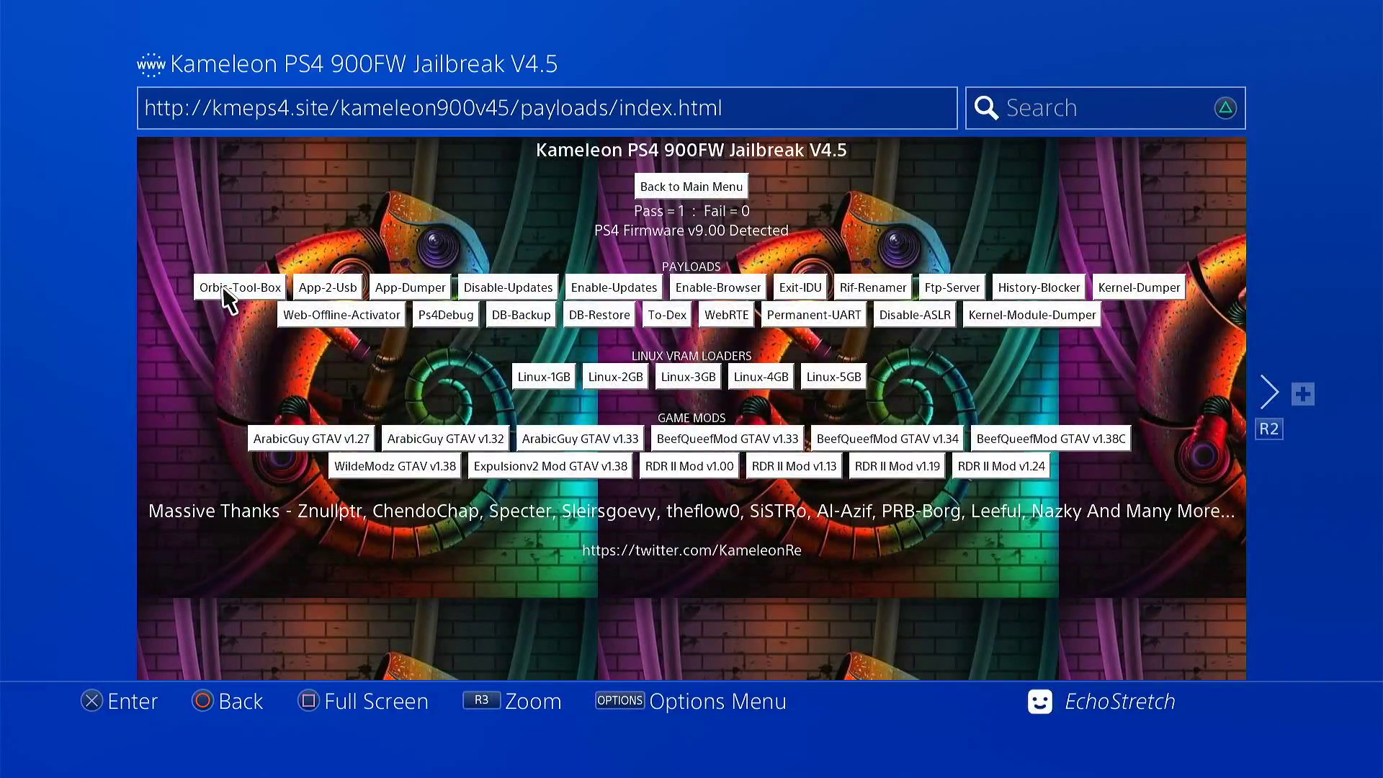
# Step: Load Orbis-Tool-Box again so the Orbis Toolbox Alpha 1.0 banner appears on the home screen
pyautogui.click(238, 287)
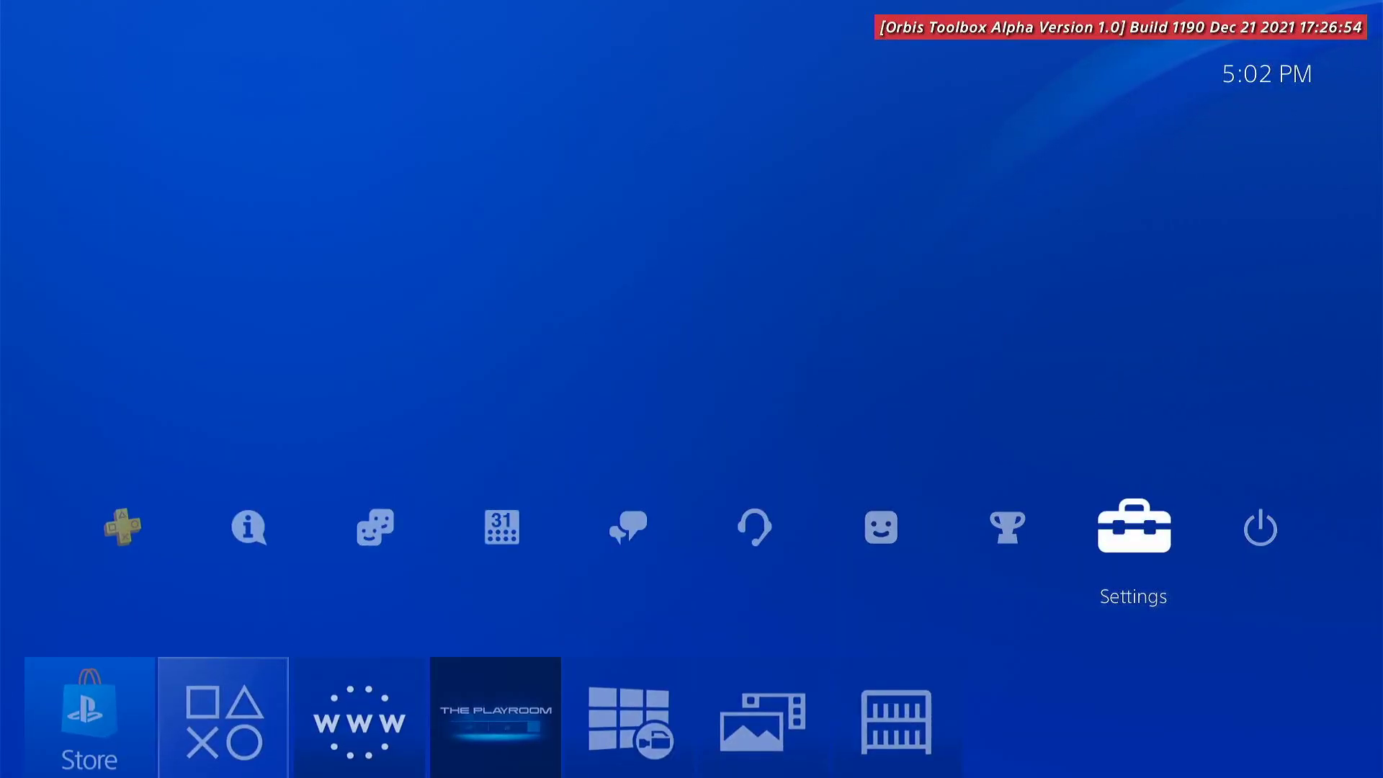
# Step: Review Orbis Toolbox Game Overlay, save its settings, and return home with the system info overlay showing
pyautogui.click(1133, 527)
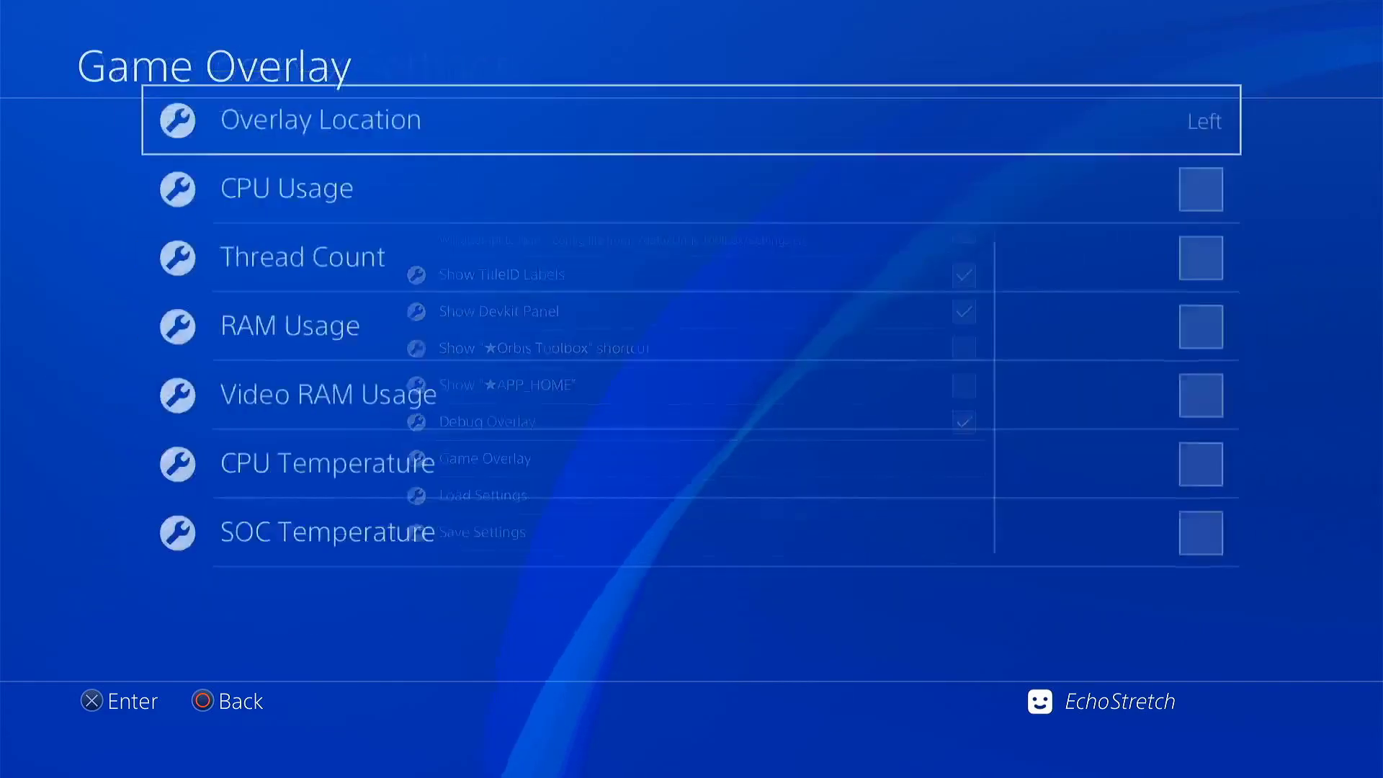
pyautogui.press('right')
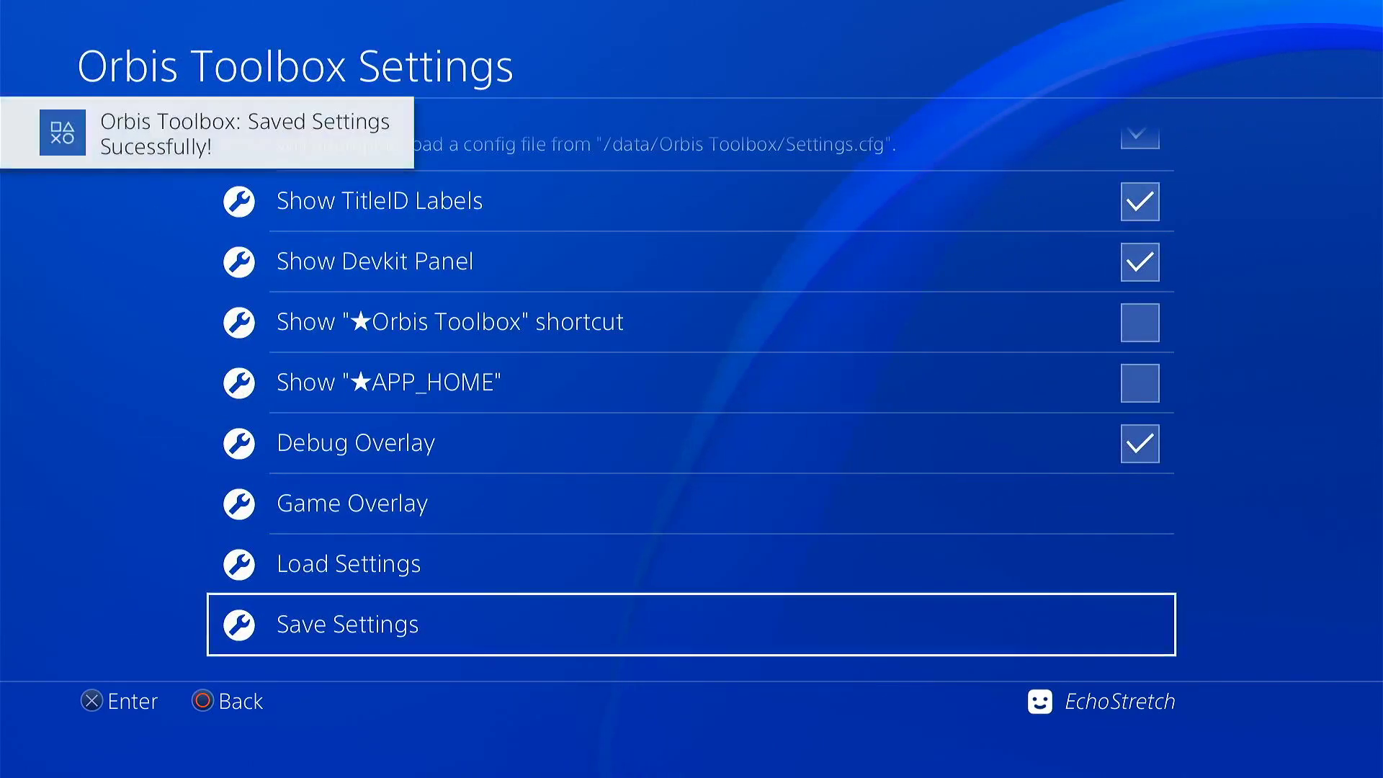
pyautogui.scroll(3)
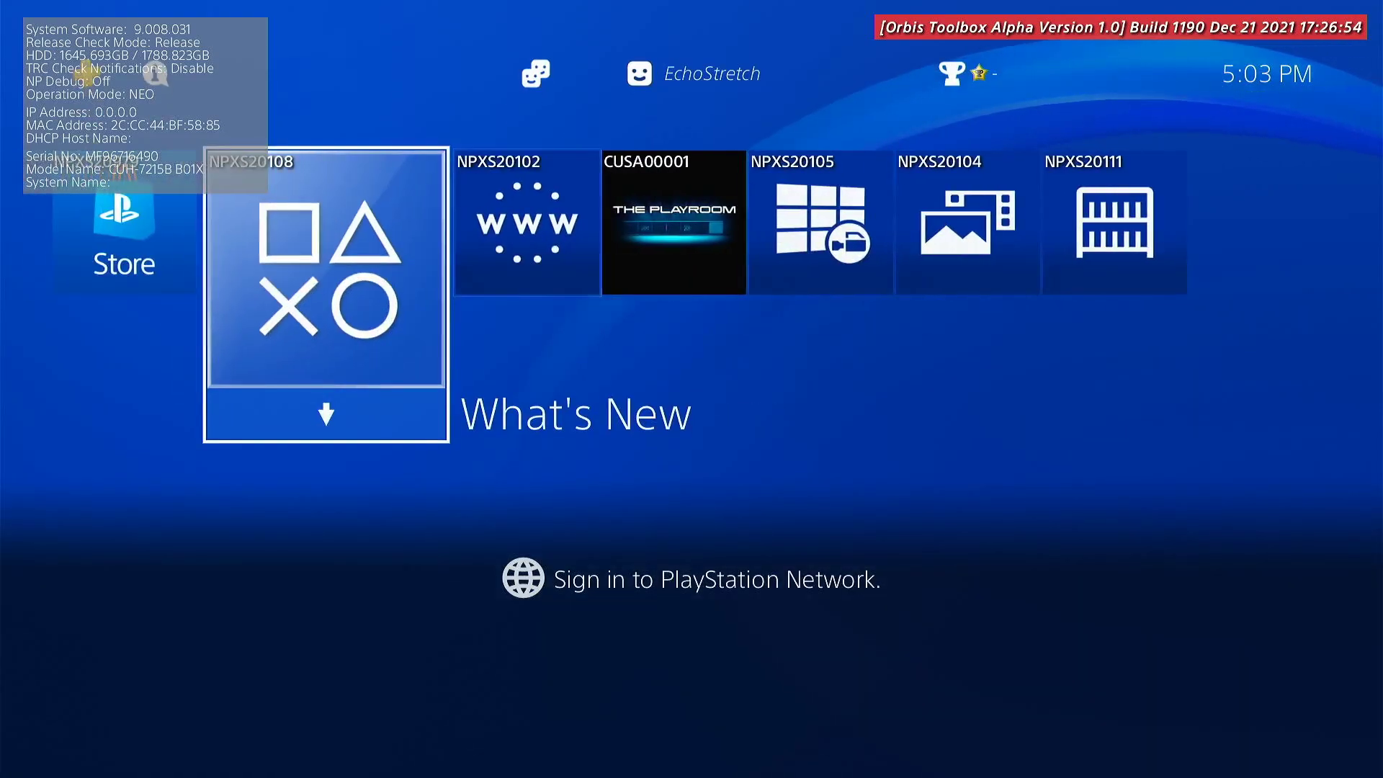
pyautogui.press('Up')
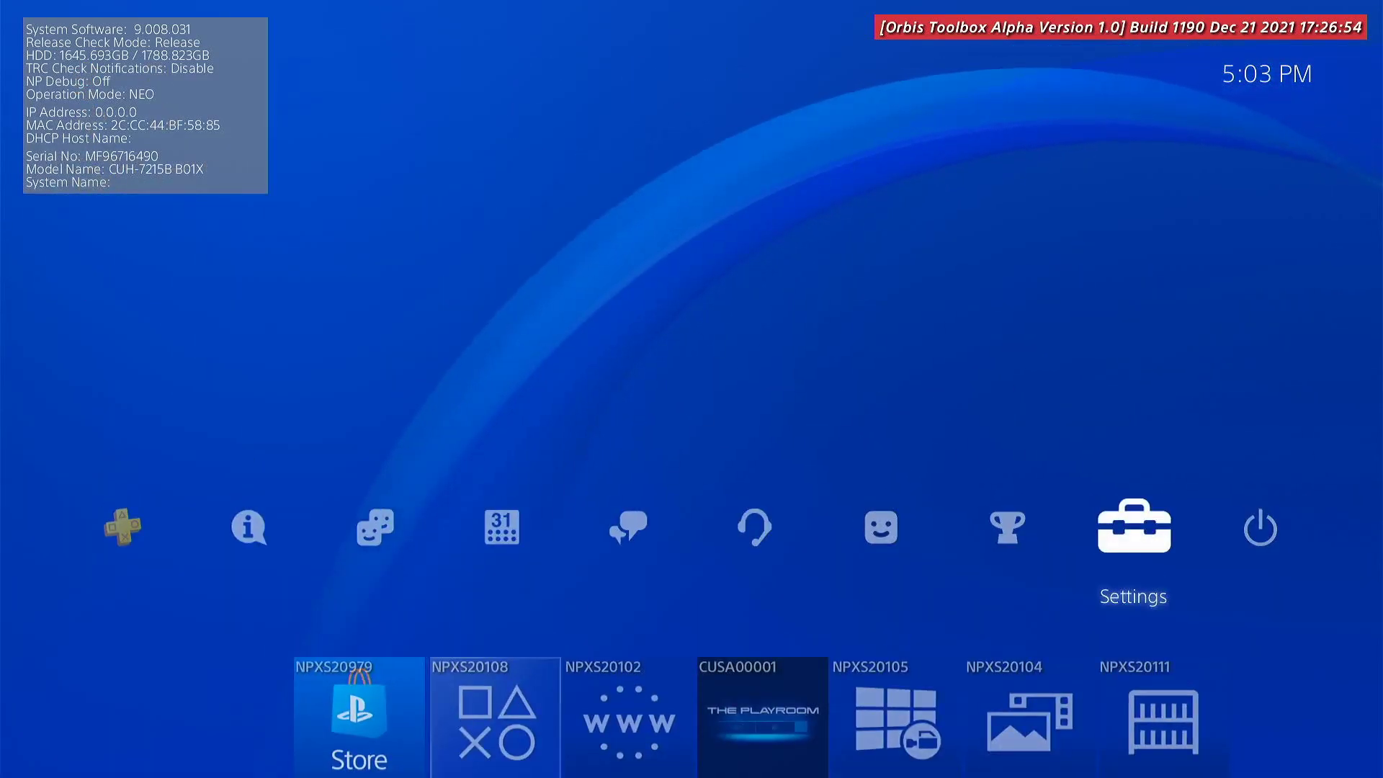